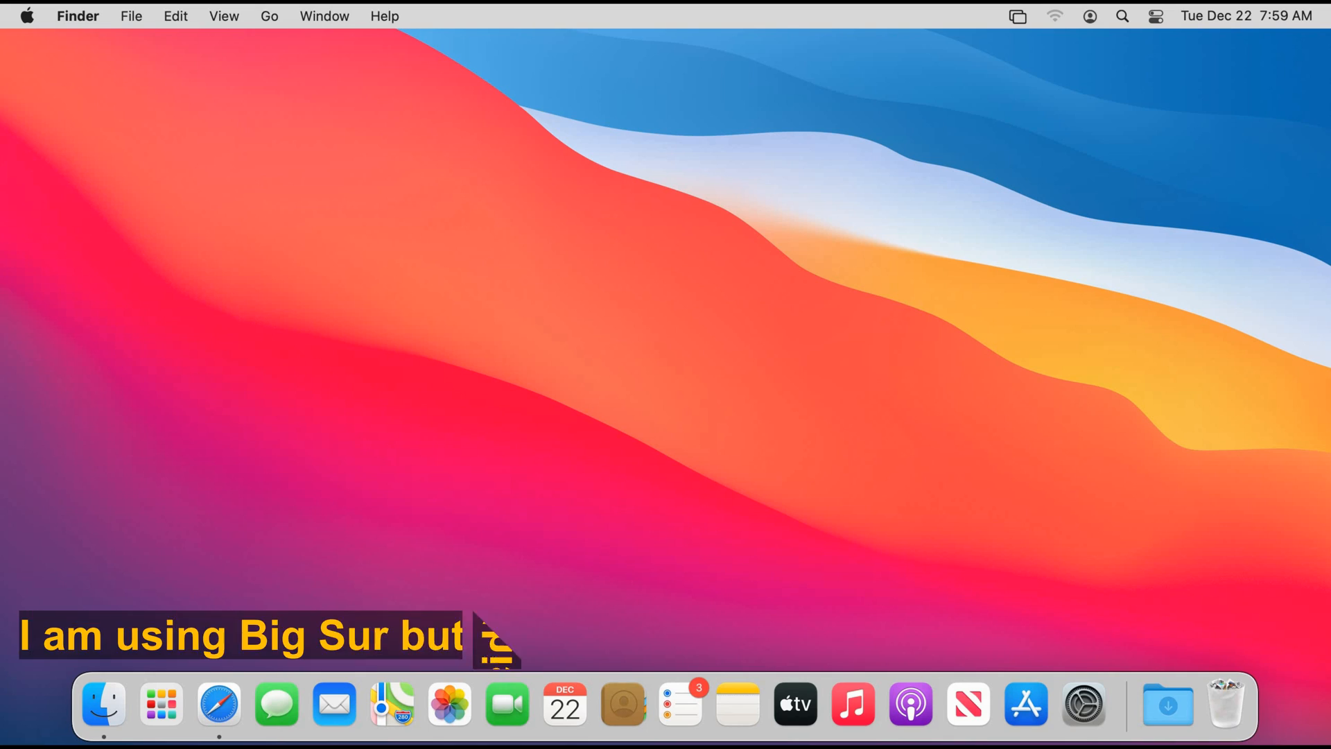
# - Launch System Preferences from the Dock (noting this applies to other macOS versions too)
pyautogui.write('this also applies to other macOS versions')
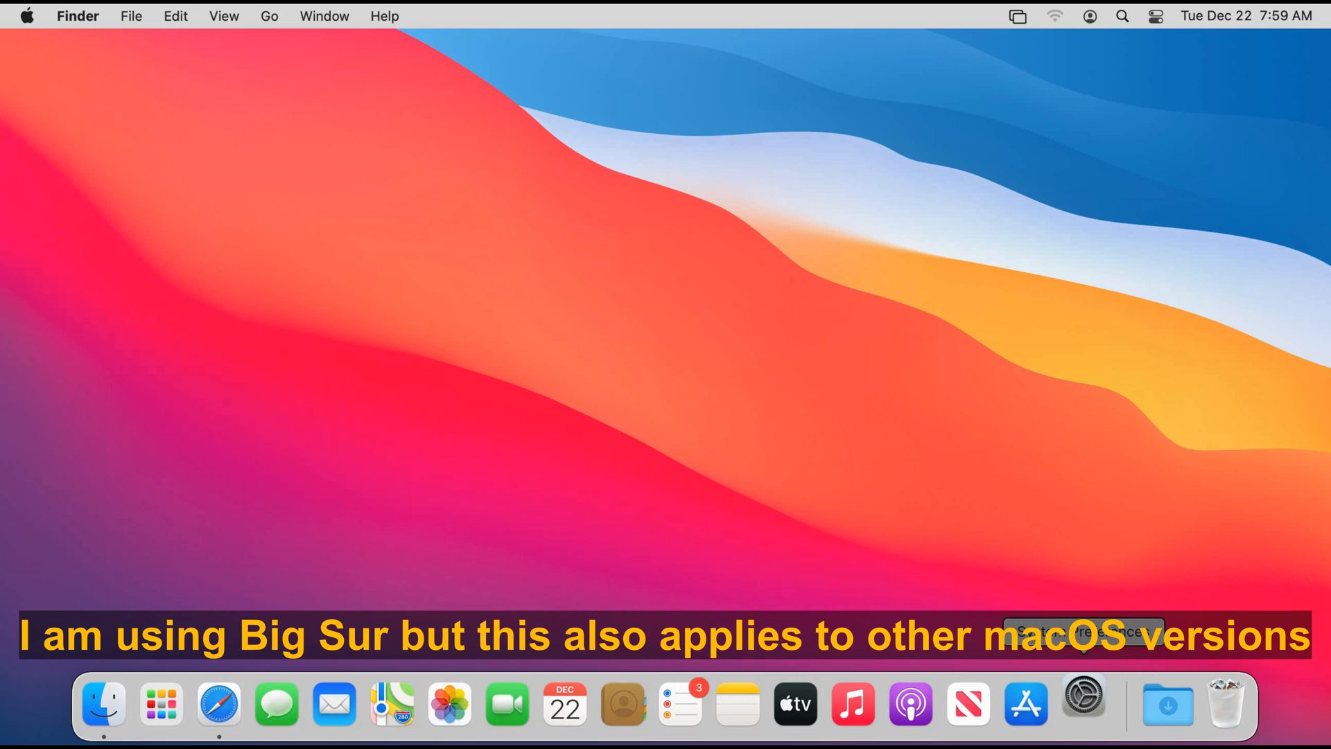
pyautogui.click(1082, 704)
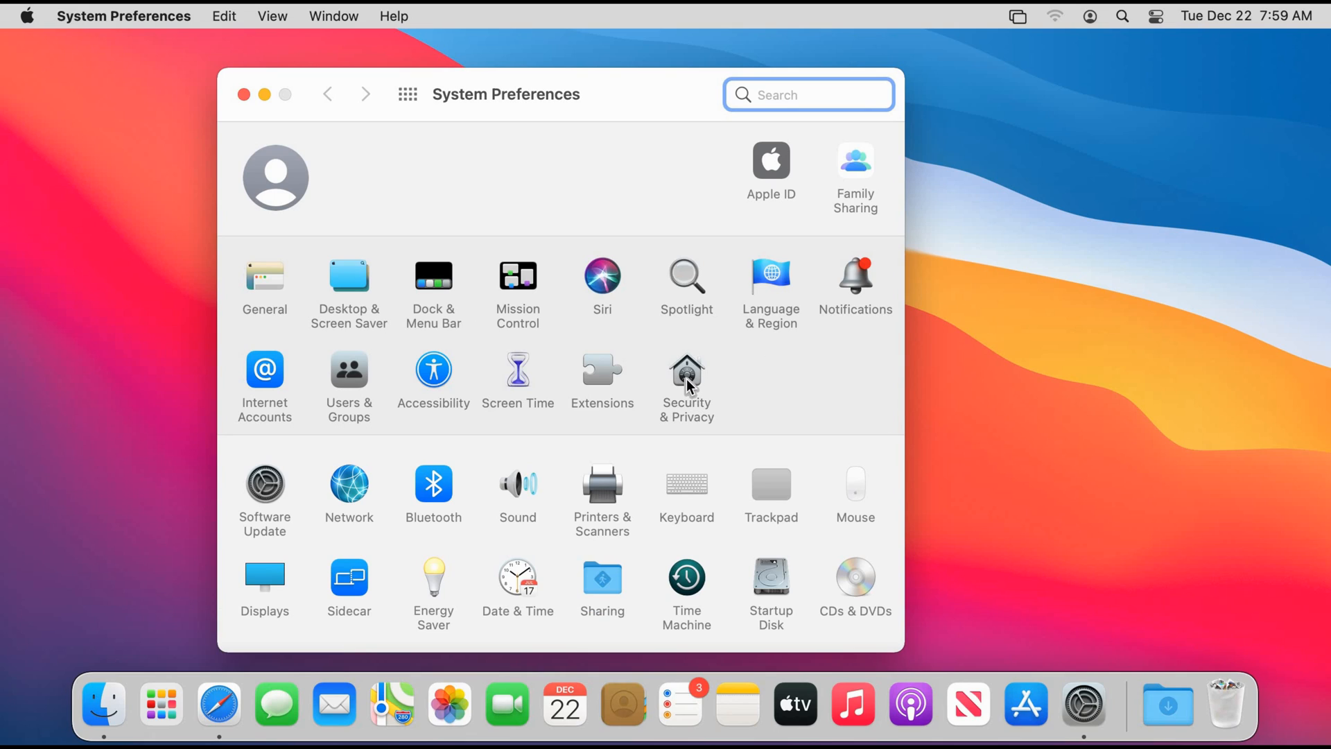
# - Unlock Security & Privacy's FileVault settings with the admin password so changes are allowed
pyautogui.click(685, 378)
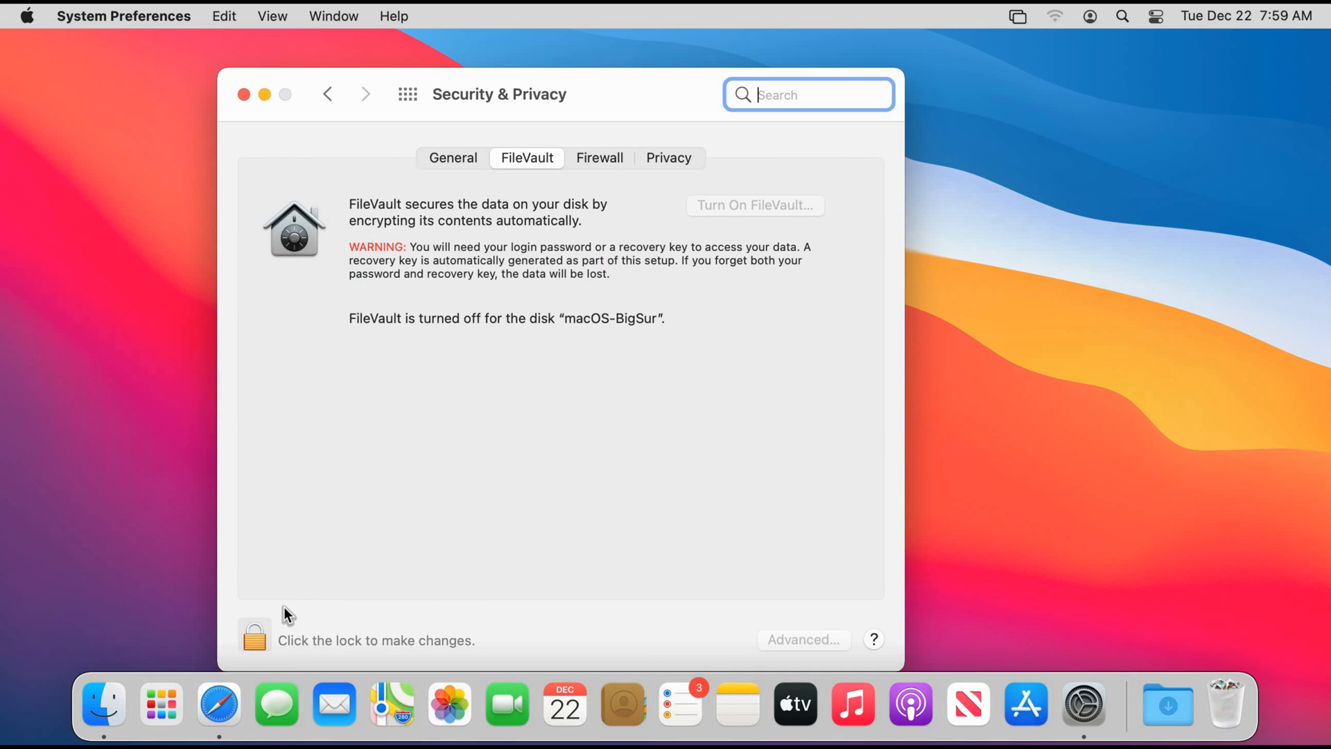
pyautogui.moveTo(743, 307)
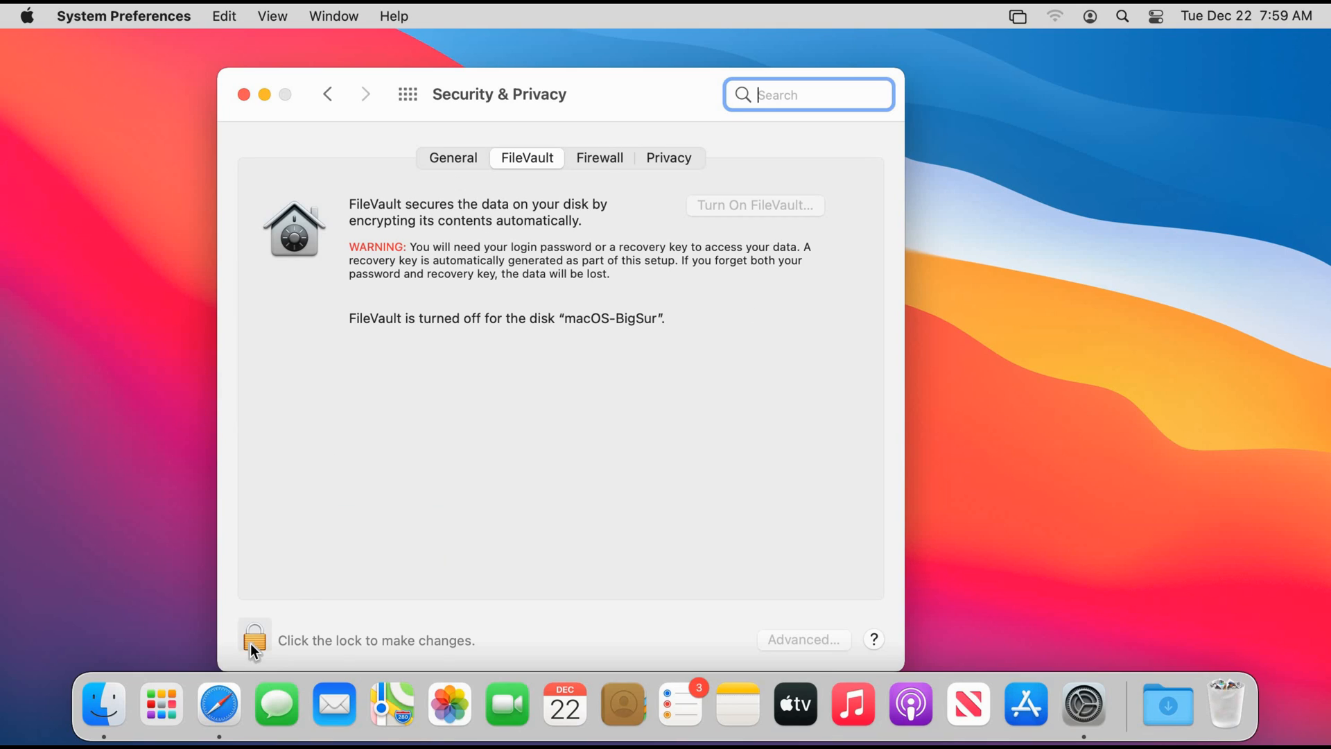
pyautogui.click(253, 639)
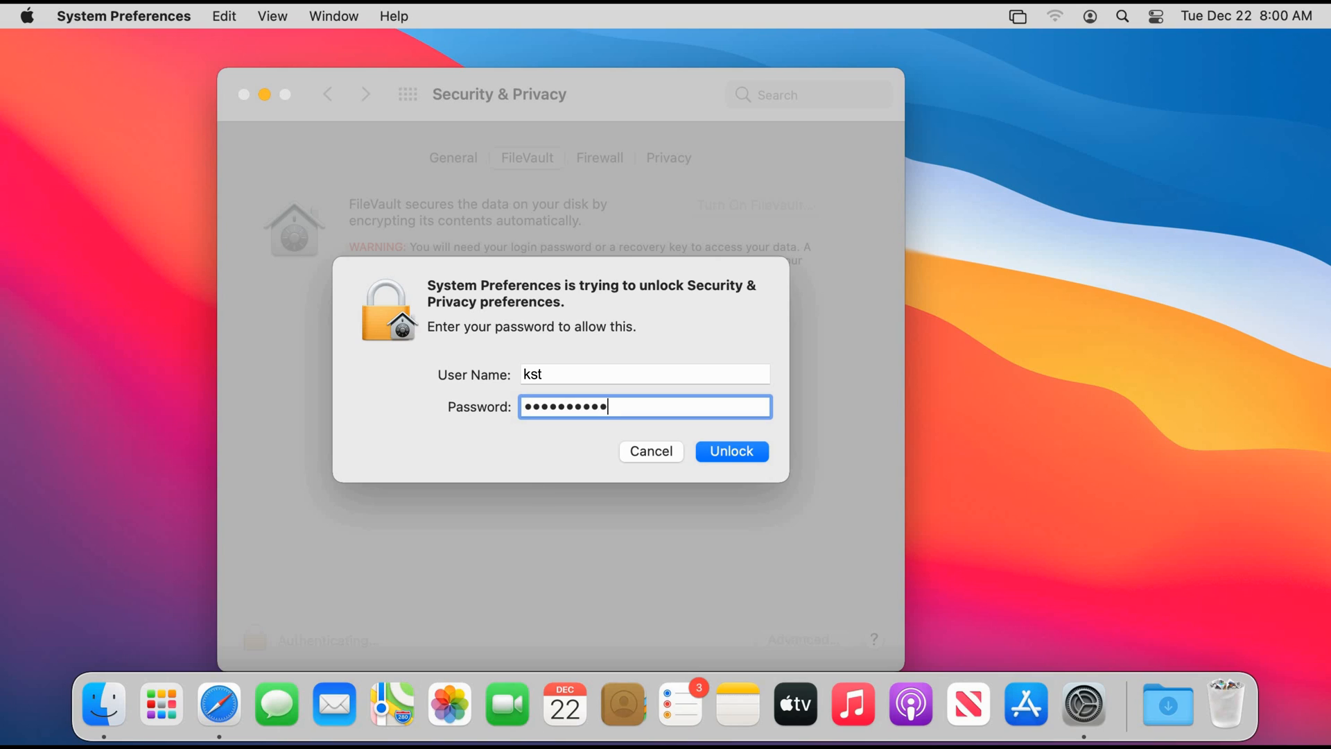
pyautogui.write('••')
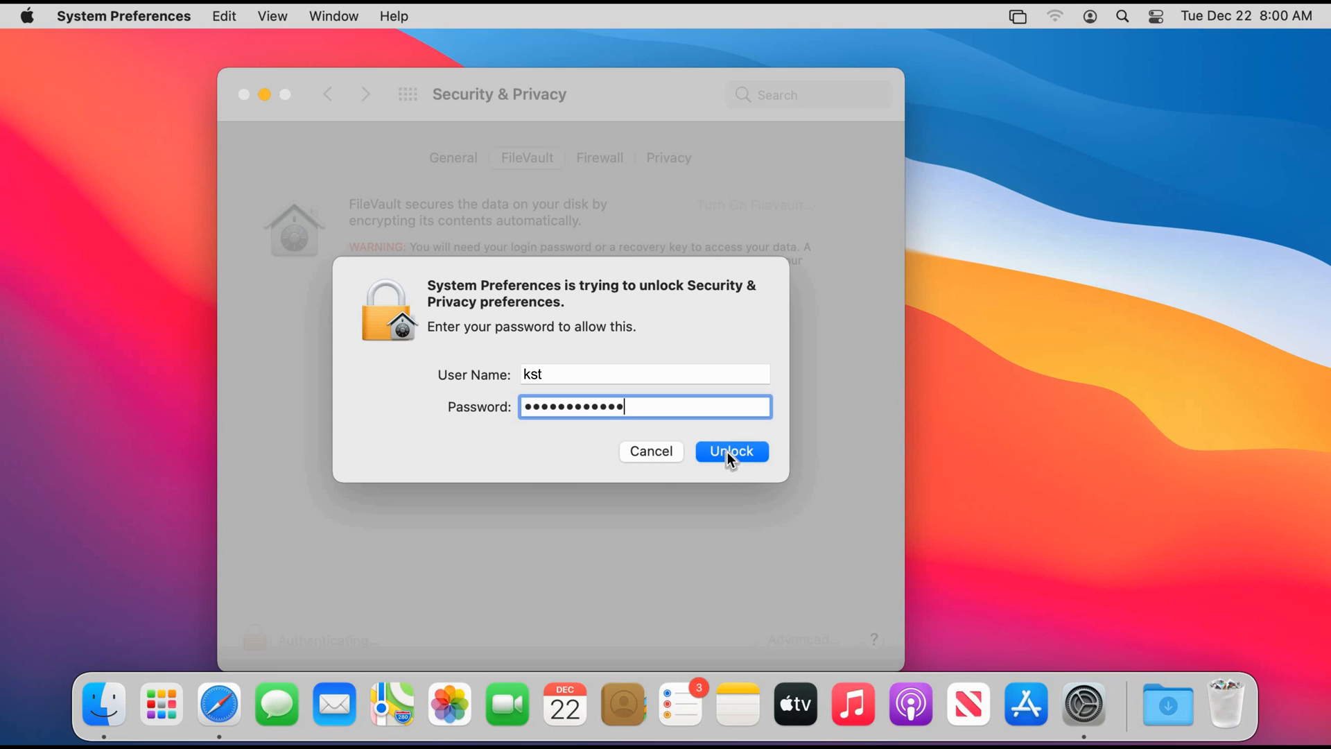
pyautogui.click(730, 451)
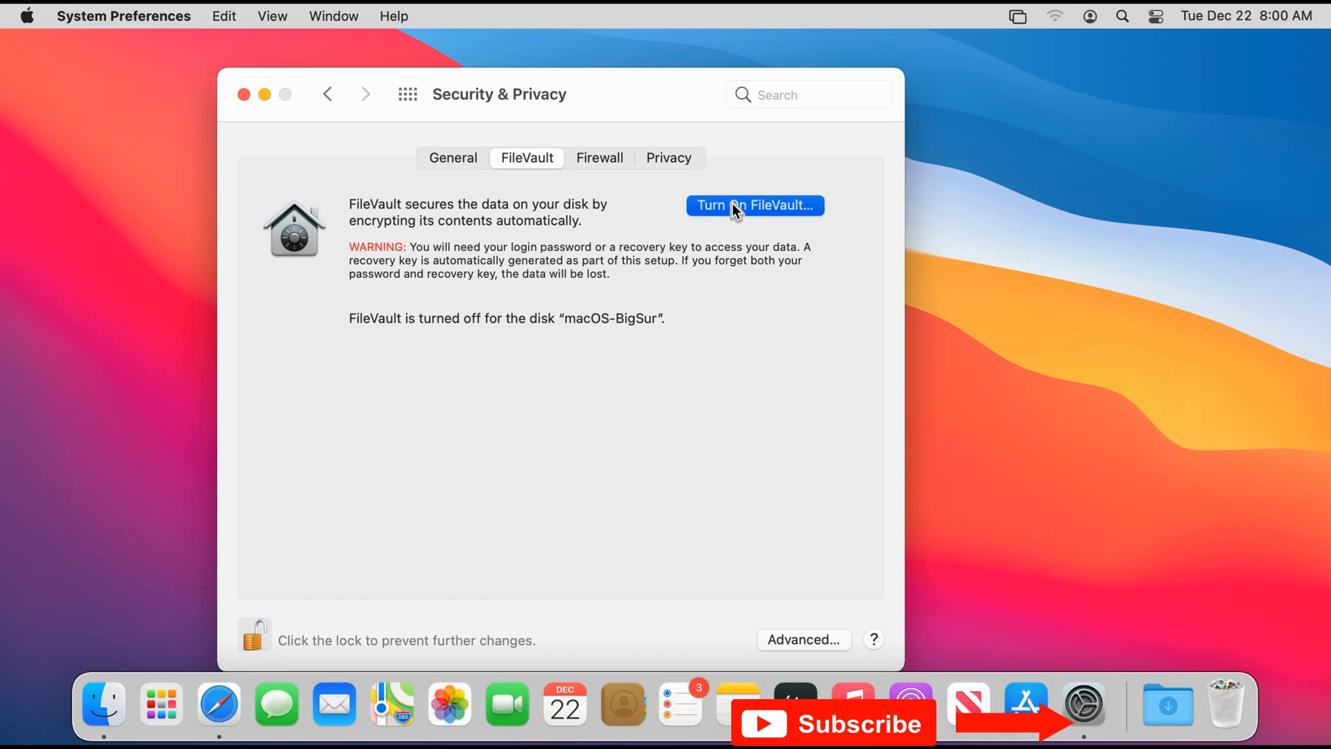
# - Begin FileVault setup and choose 'Allow my iCloud account to unlock my disk'
pyautogui.click(753, 205)
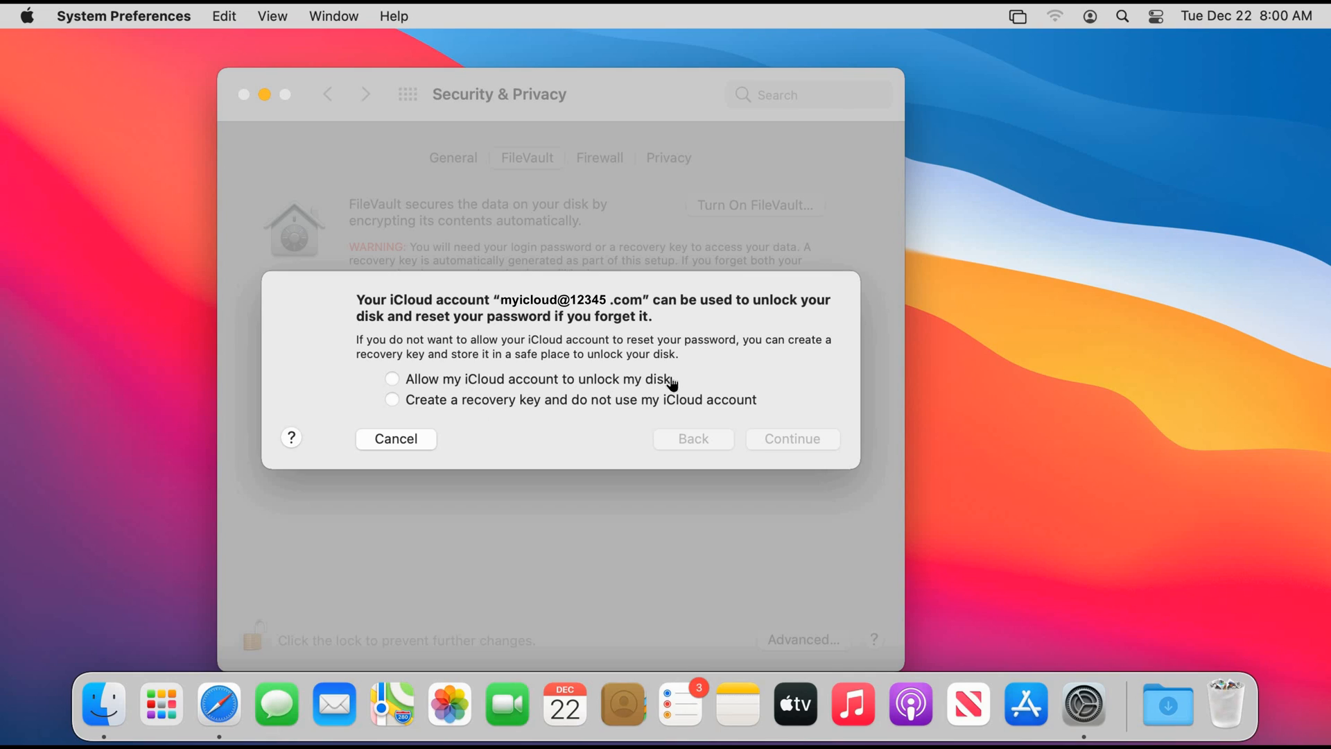
pyautogui.moveTo(391, 416)
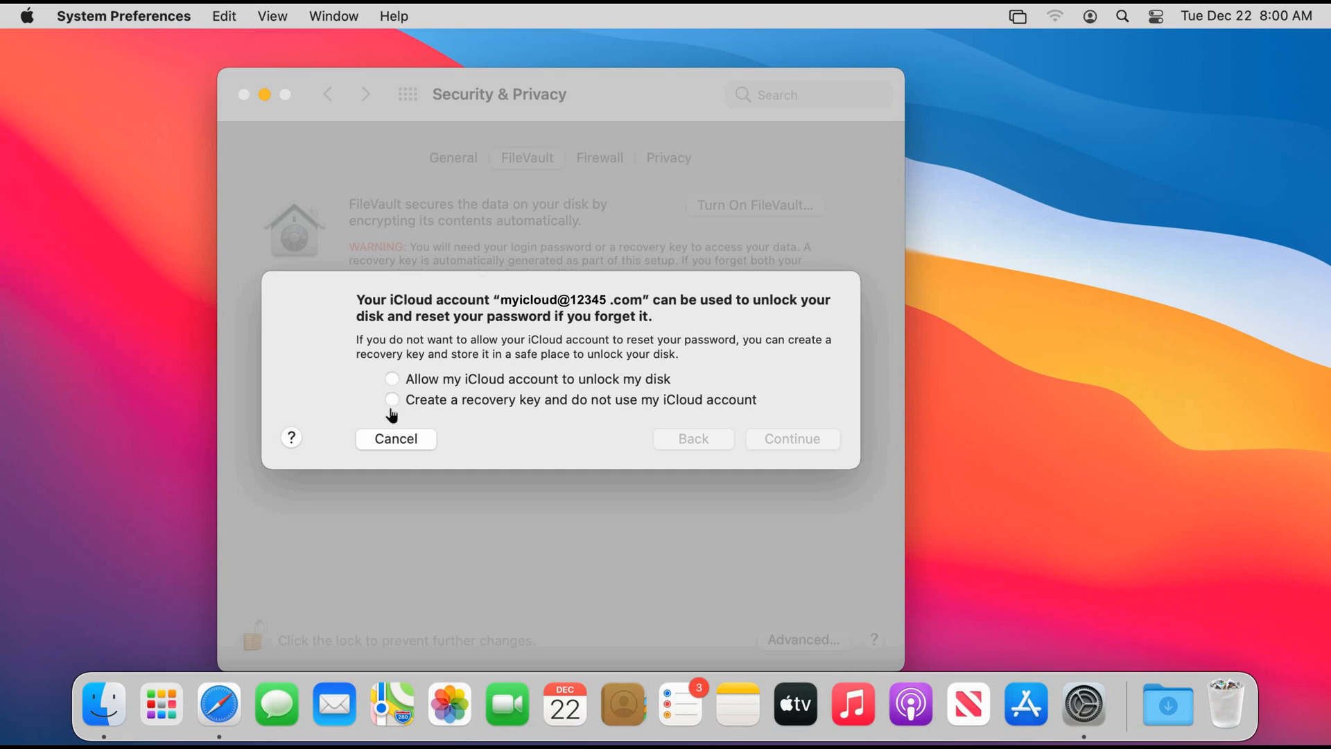
pyautogui.moveTo(492, 415)
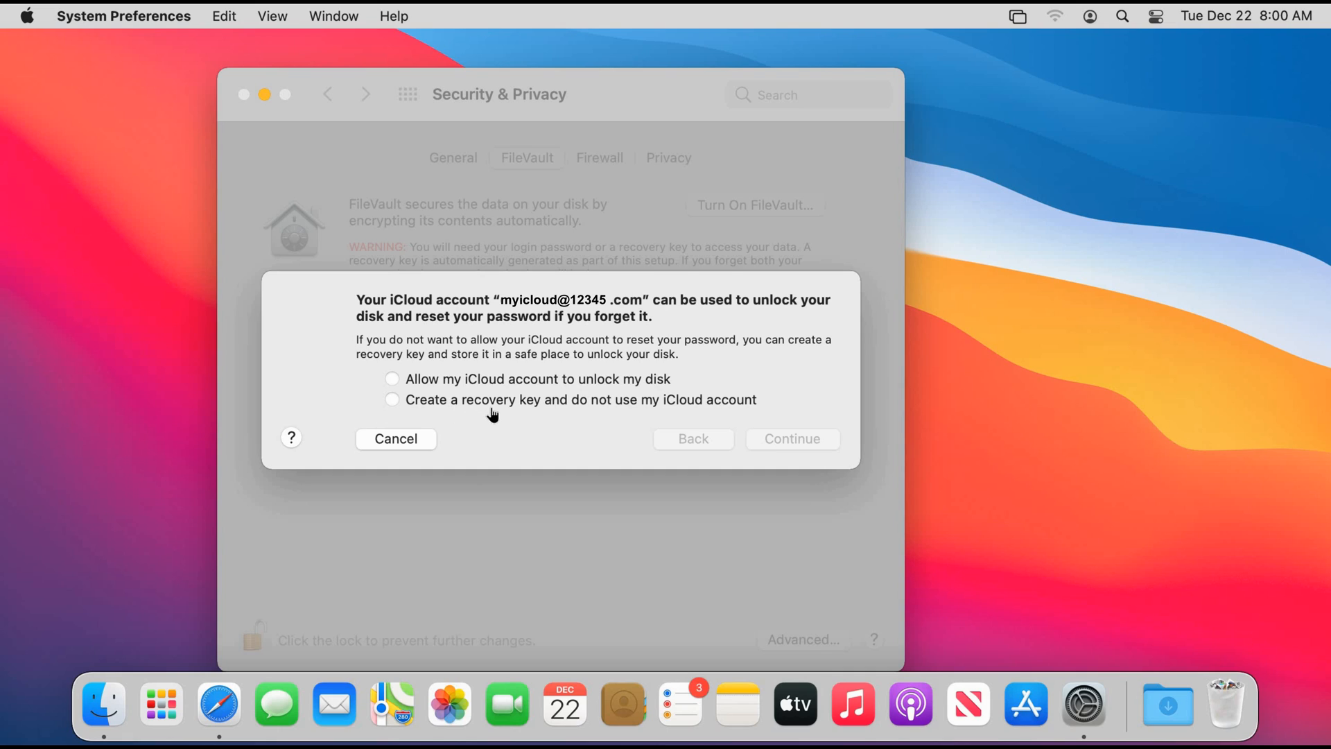
pyautogui.moveTo(553, 422)
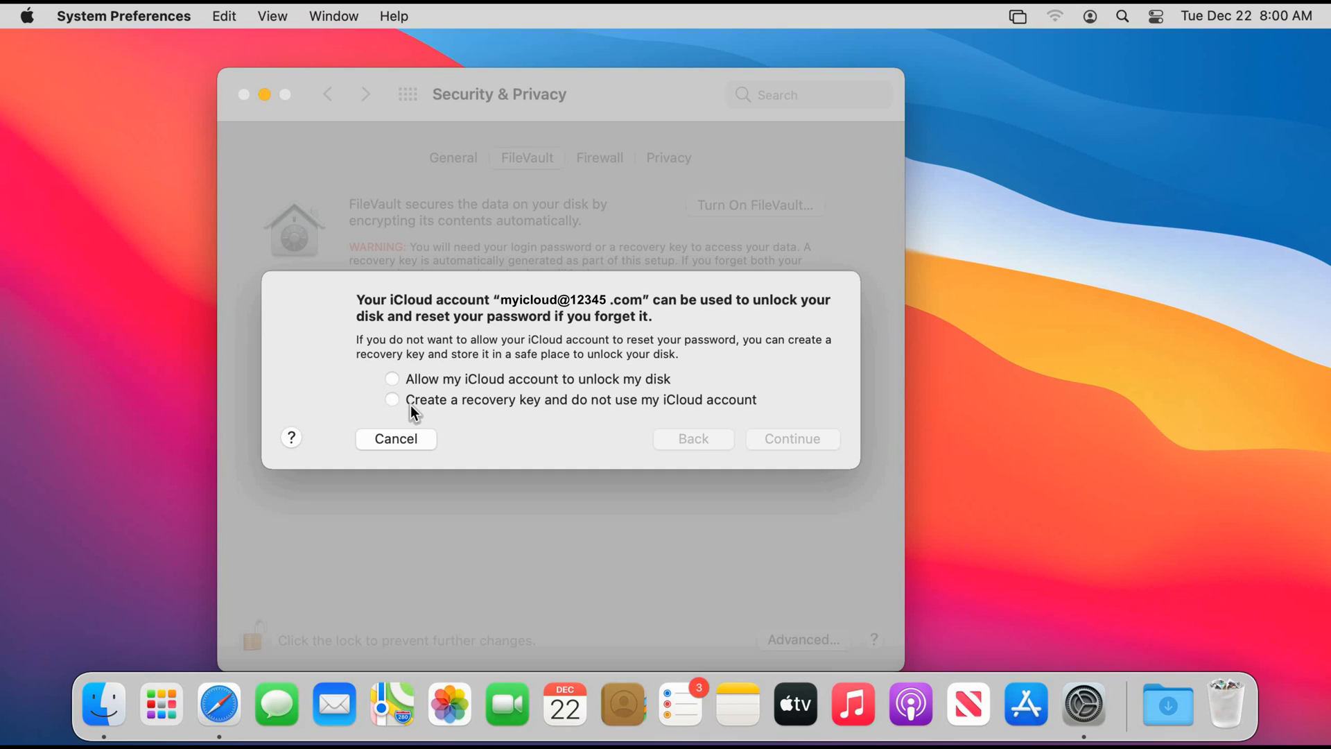
pyautogui.moveTo(417, 383)
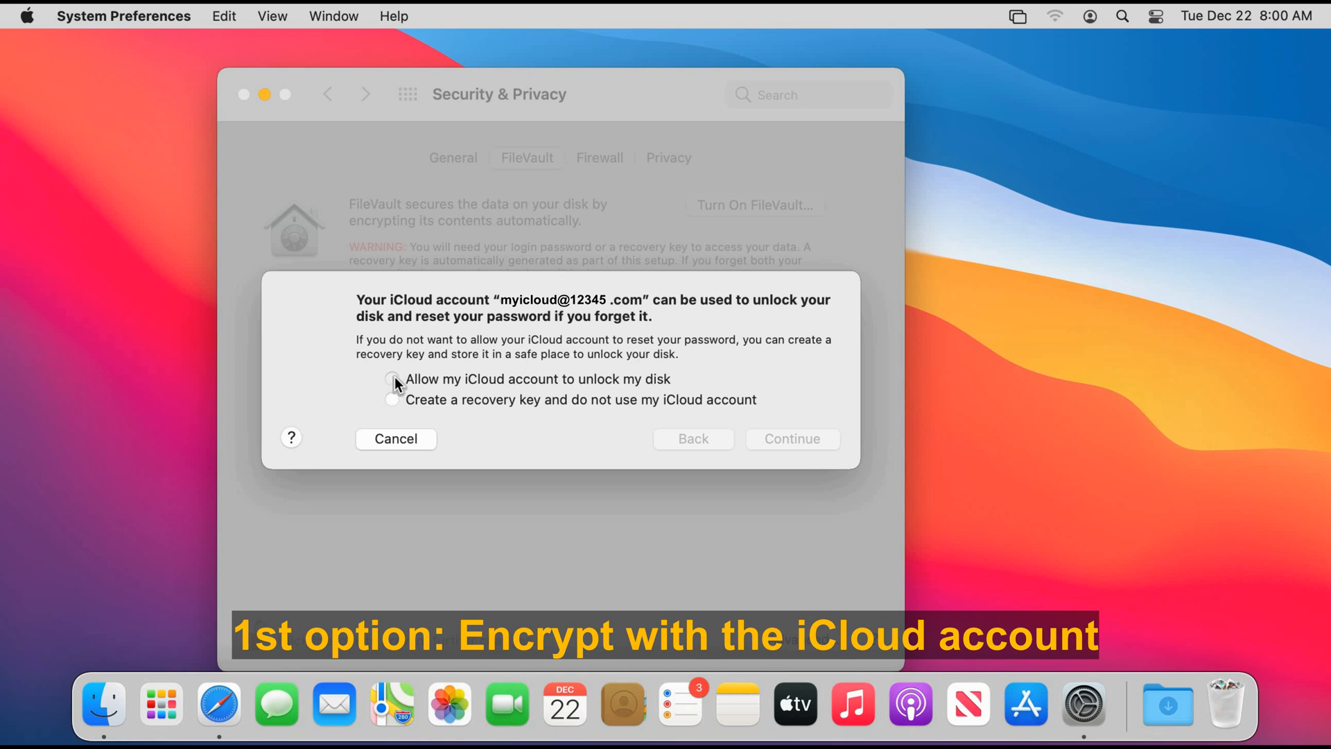
pyautogui.click(393, 379)
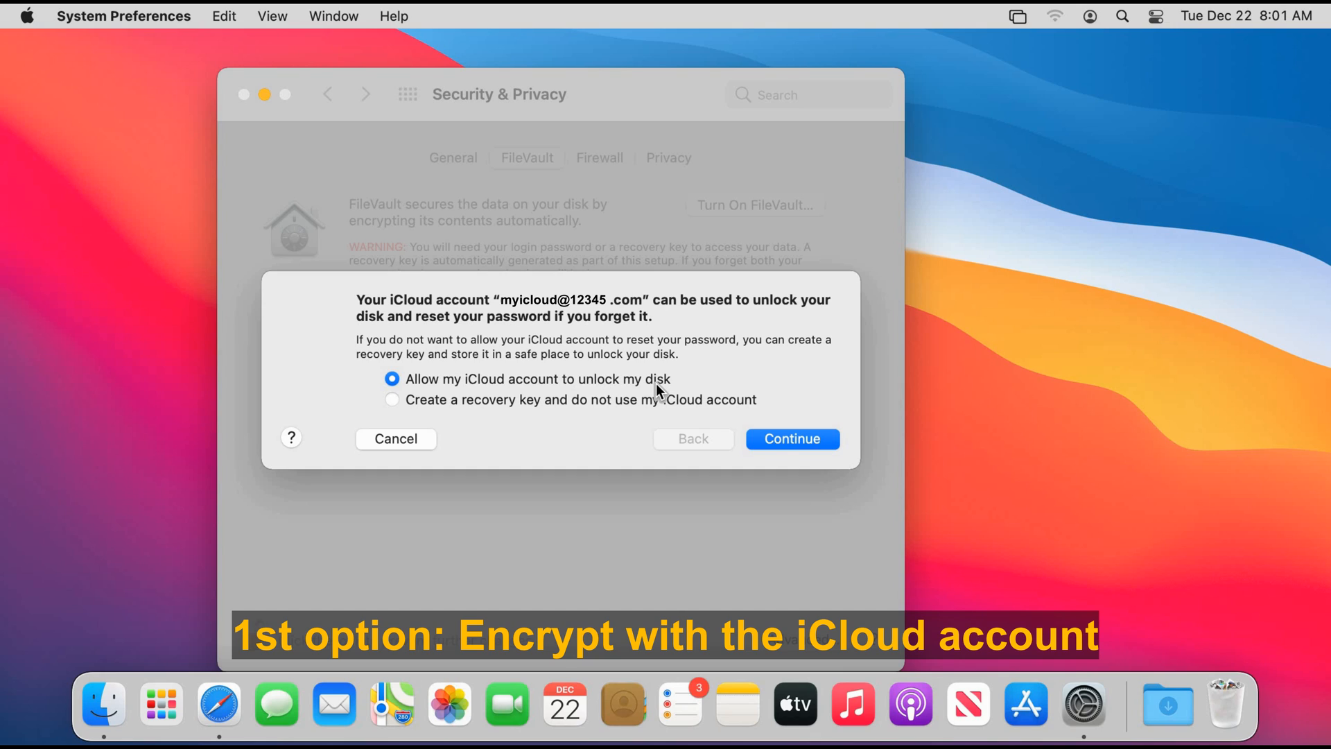
pyautogui.moveTo(660, 392)
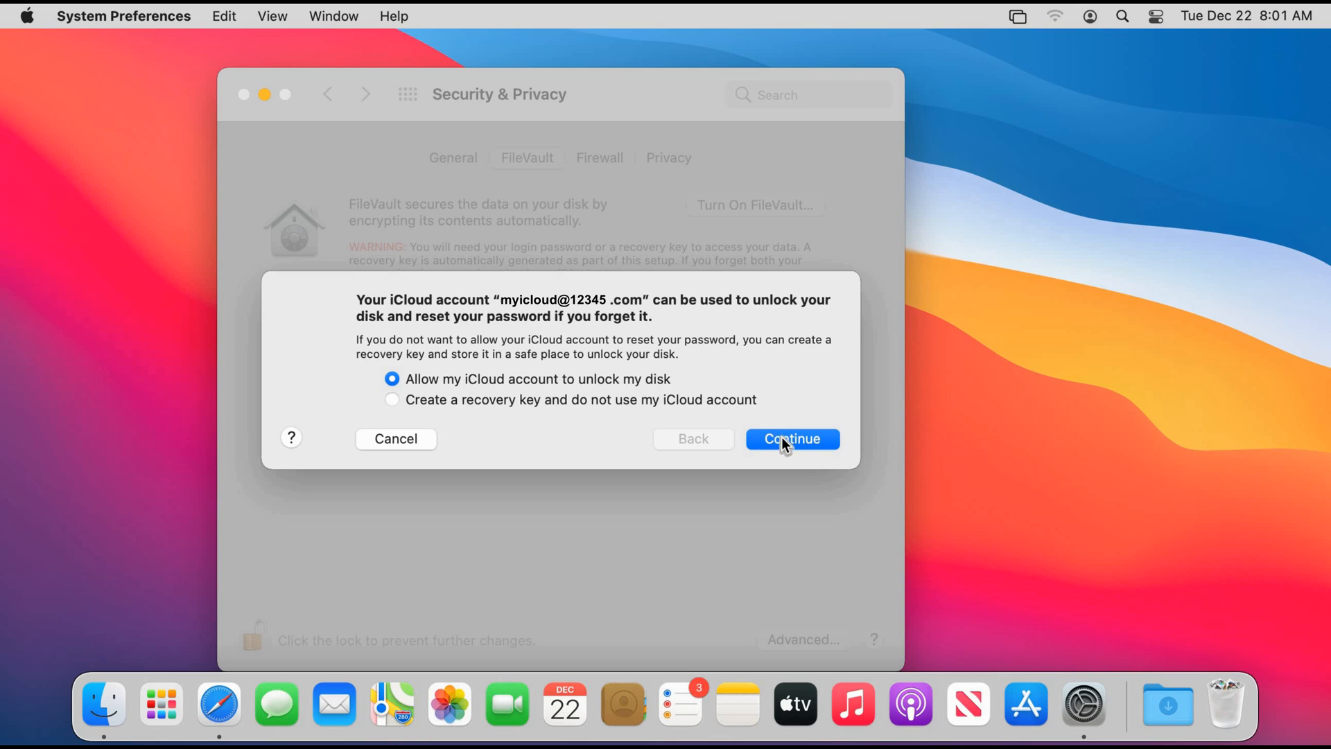
# - Confirm the iCloud choice so FileVault starts encrypting the macOS-BigSur disk
pyautogui.click(790, 439)
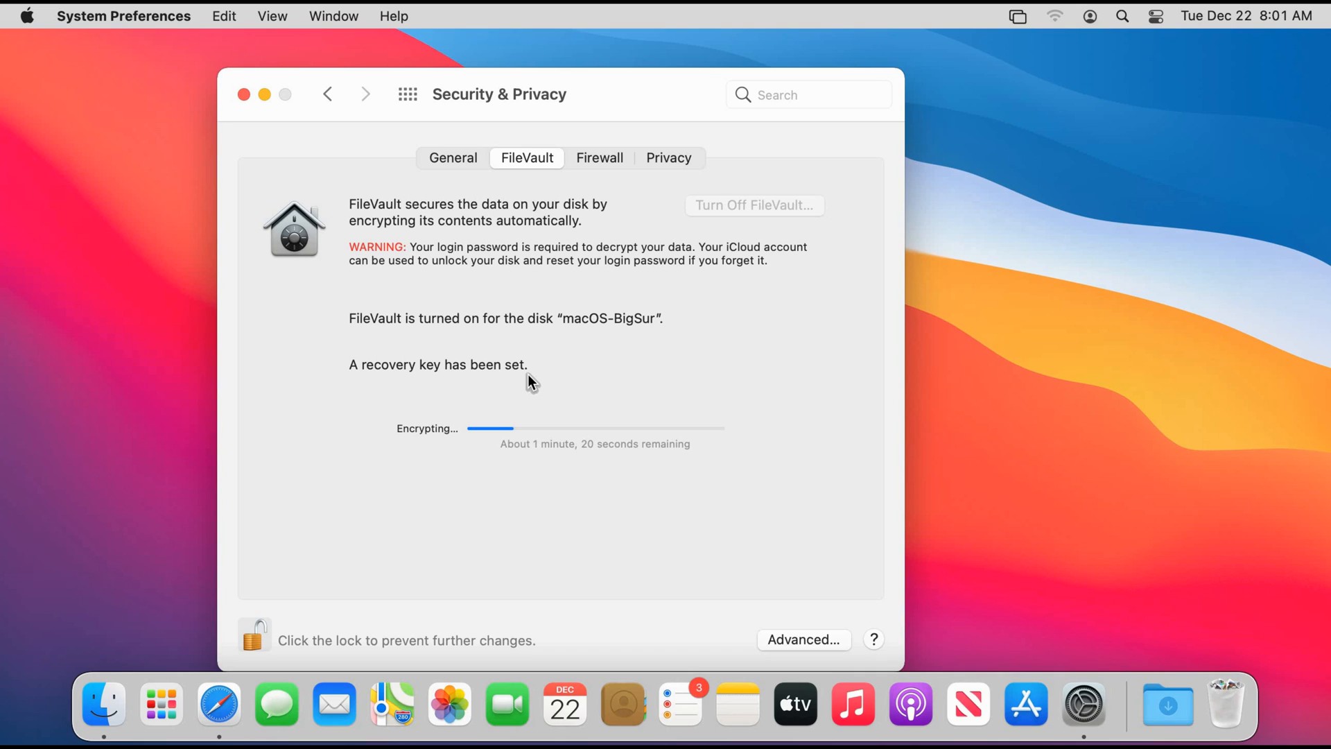
pyautogui.moveTo(411, 458)
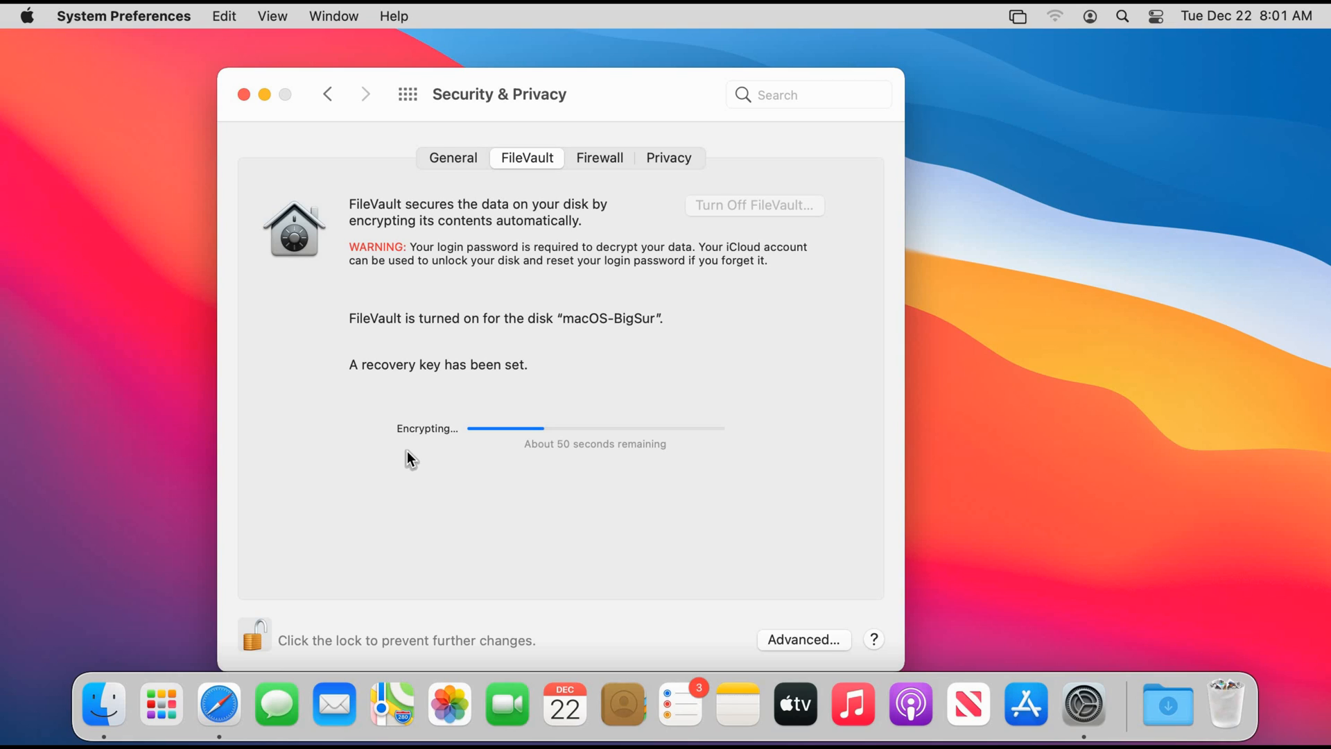
pyautogui.moveTo(416, 455)
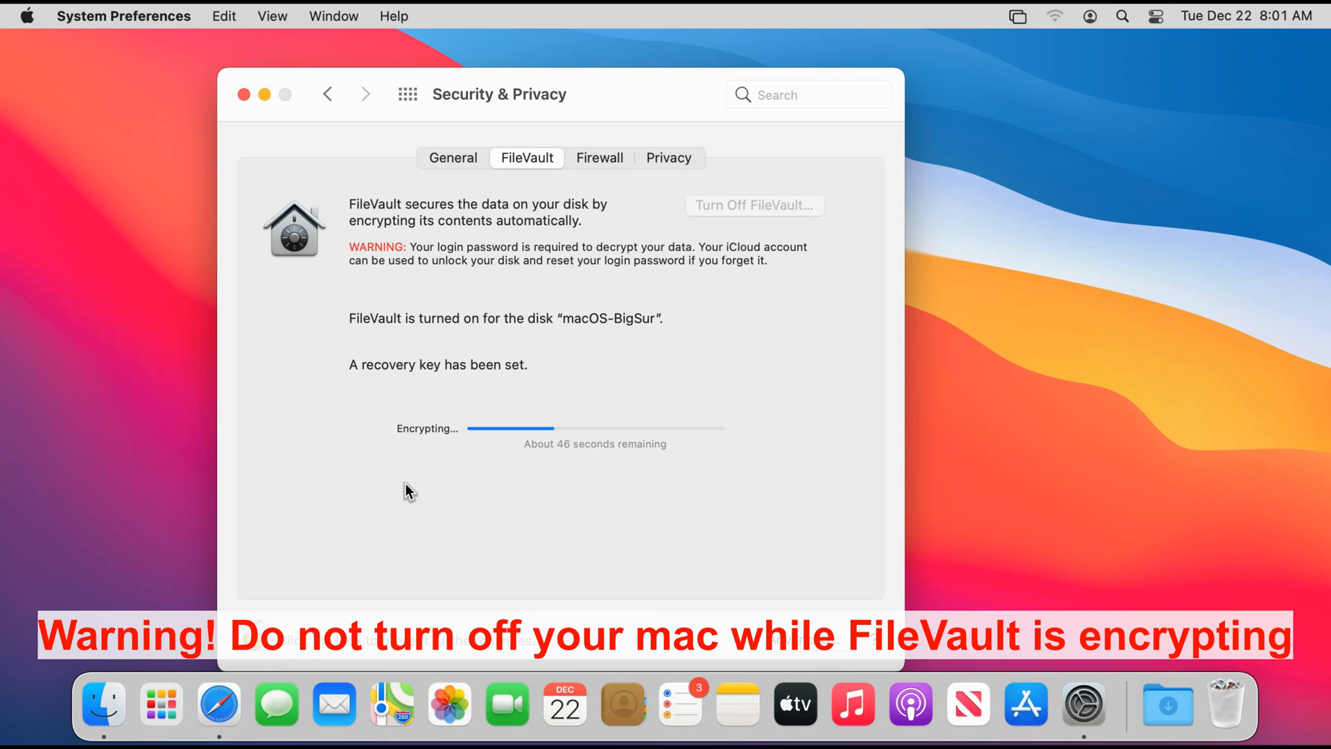
pyautogui.moveTo(535, 495)
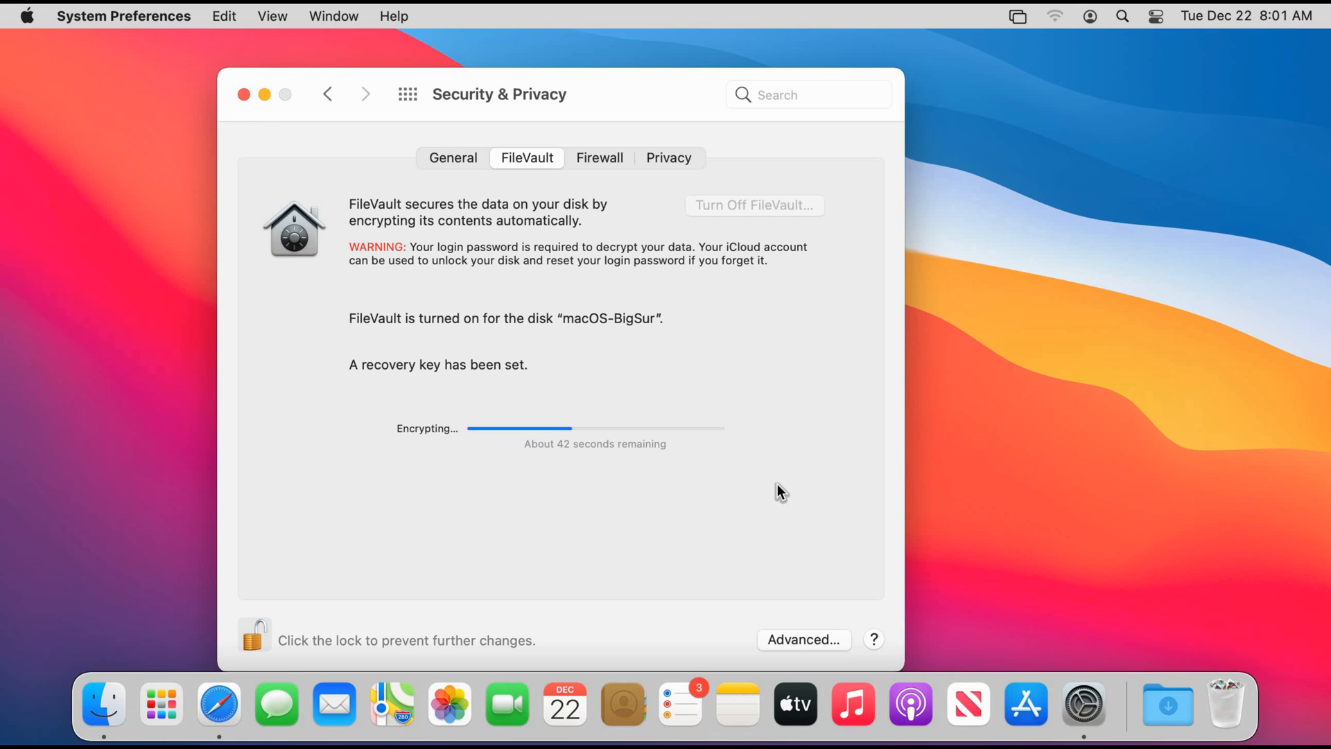
pyautogui.moveTo(753, 468)
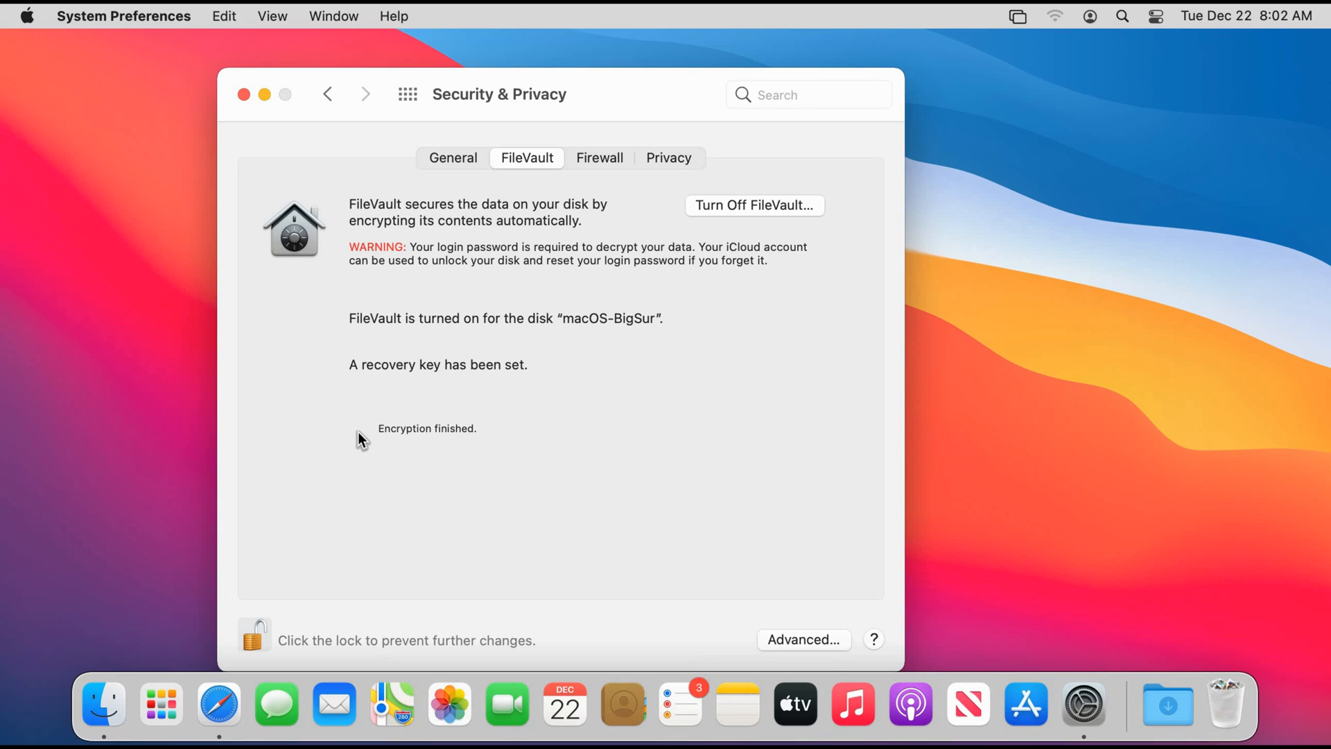
pyautogui.moveTo(768, 219)
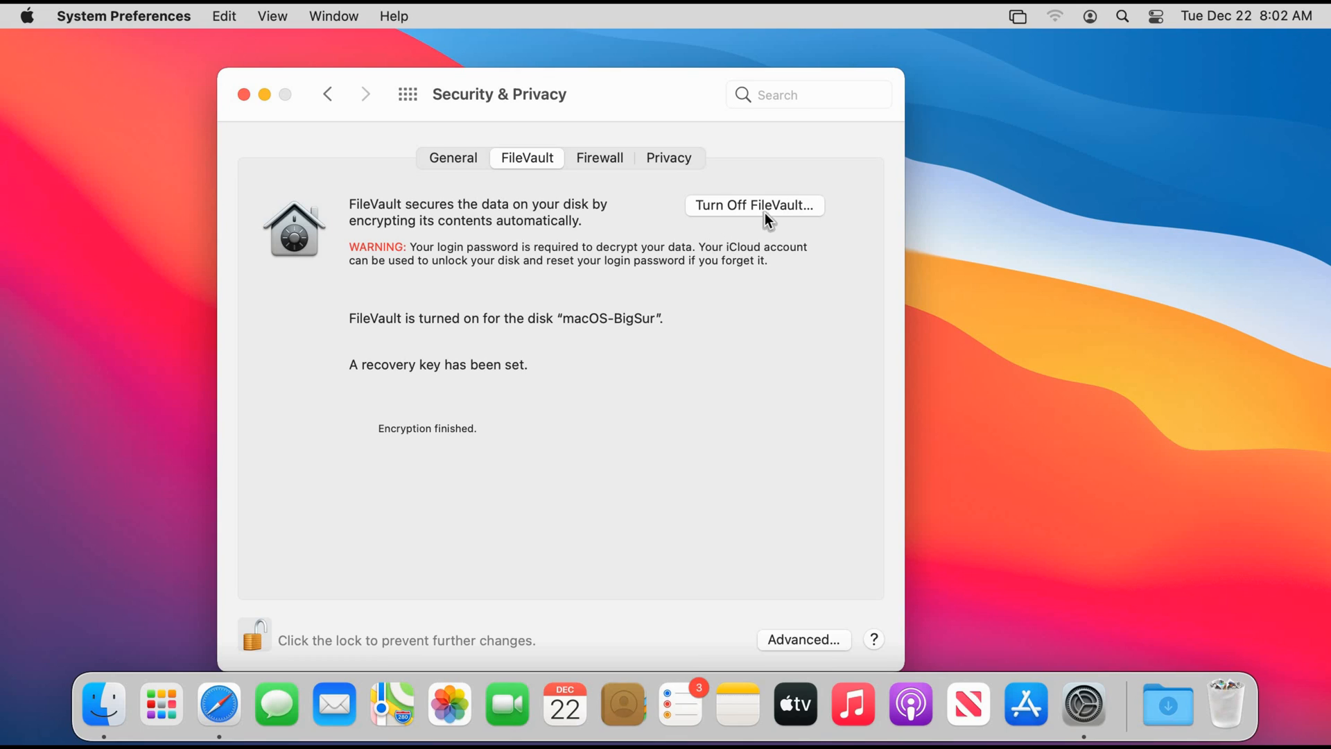
pyautogui.moveTo(807, 234)
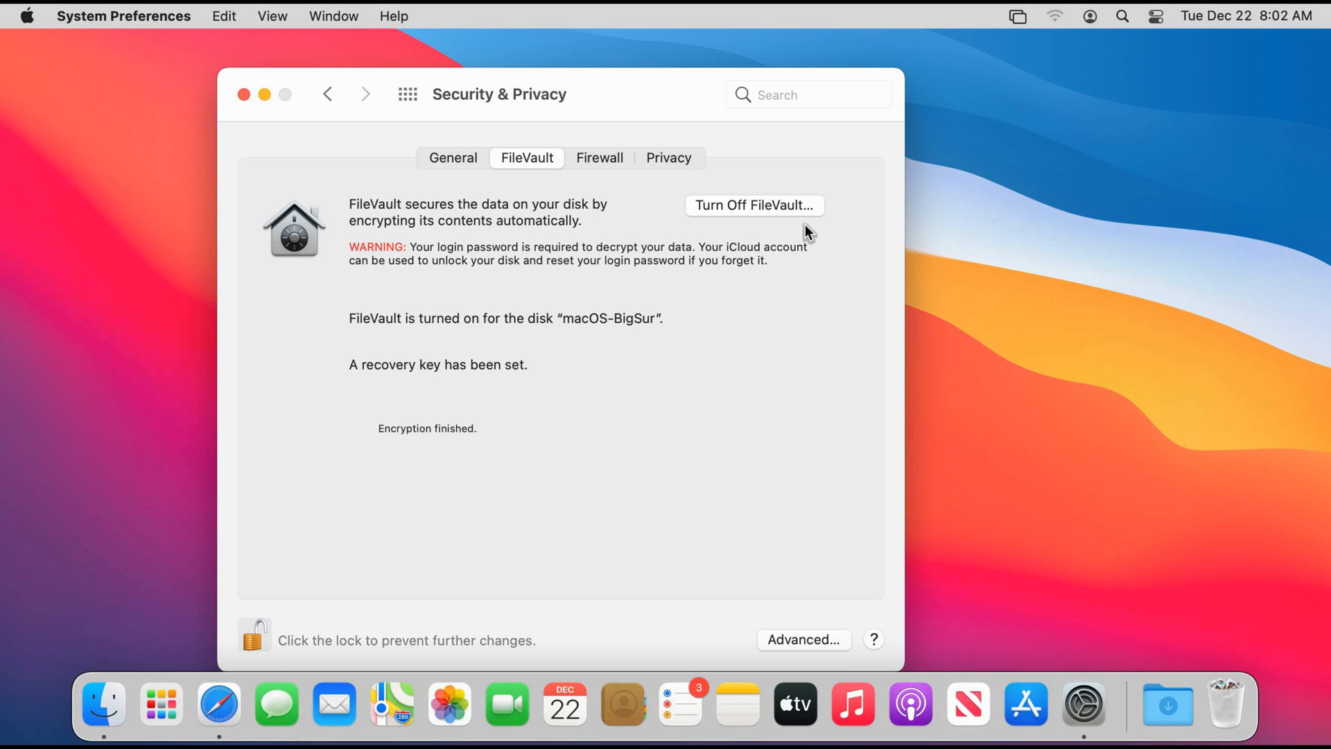
pyautogui.moveTo(807, 240)
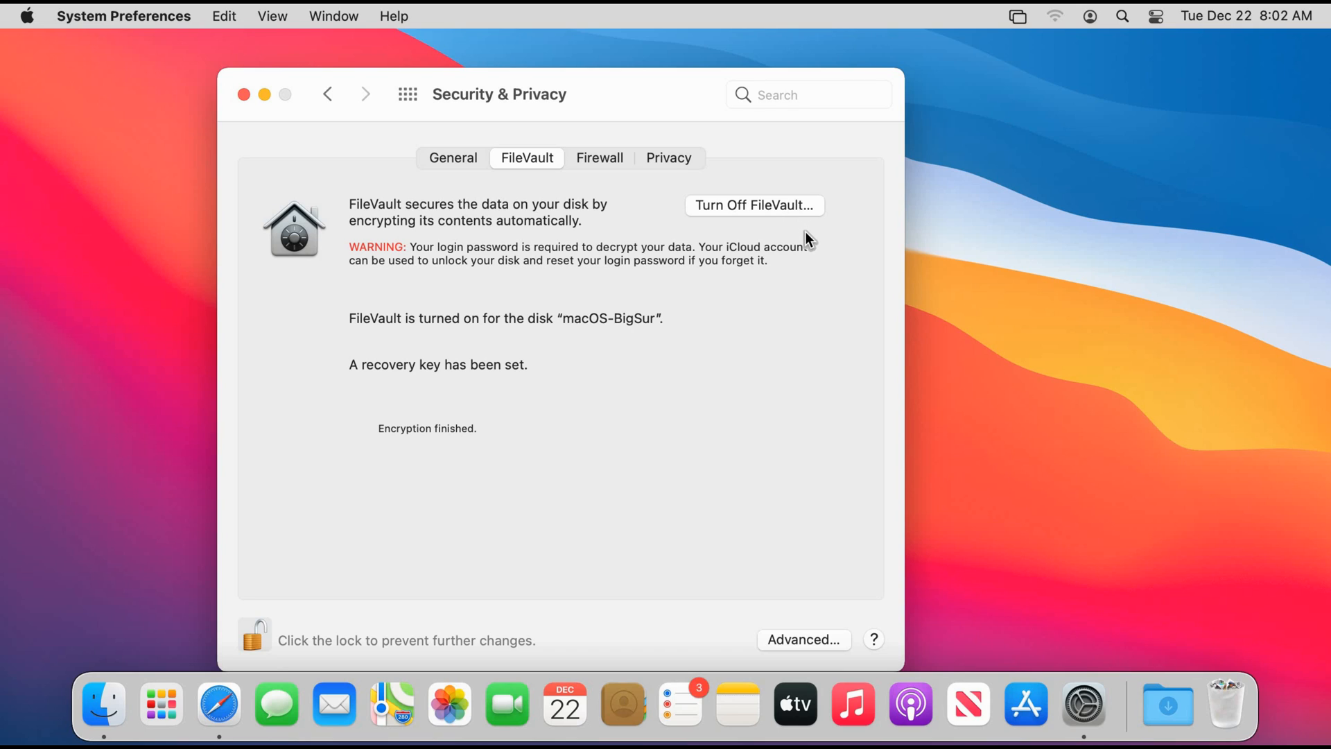
pyautogui.moveTo(711, 465)
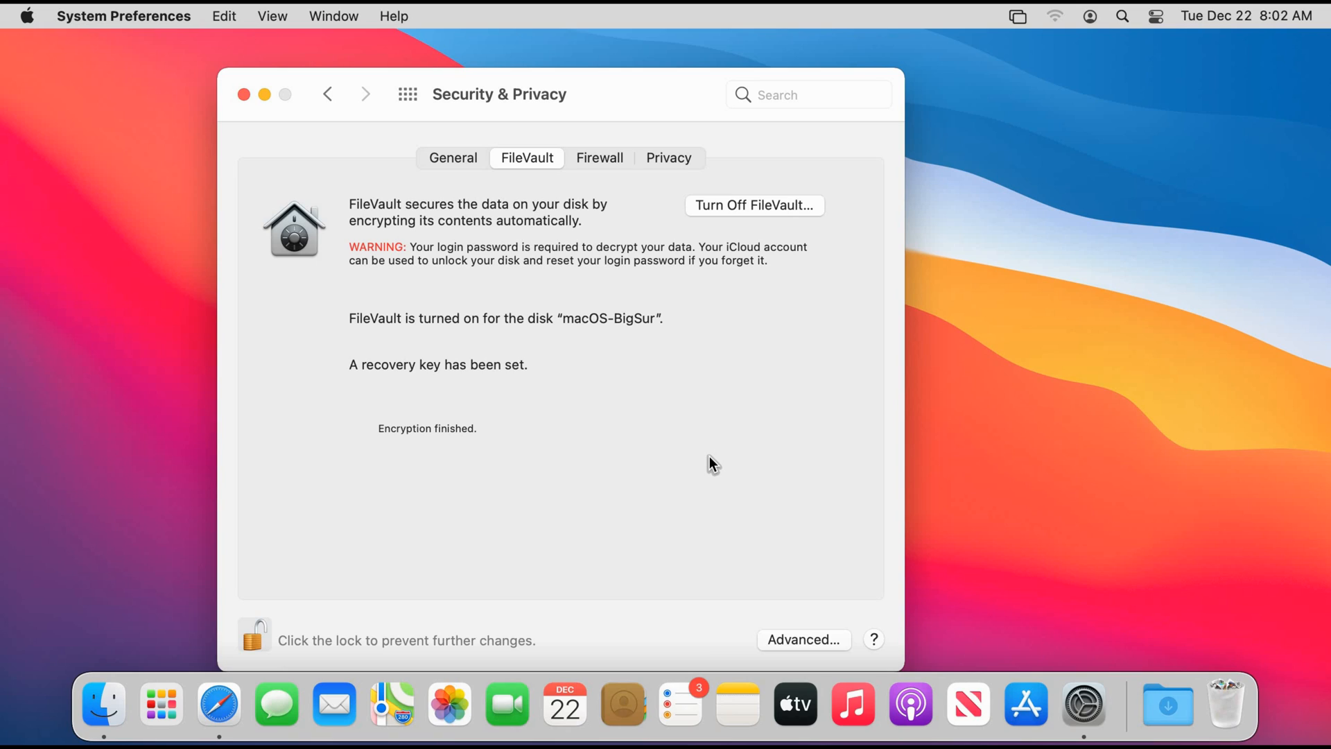
pyautogui.moveTo(639, 482)
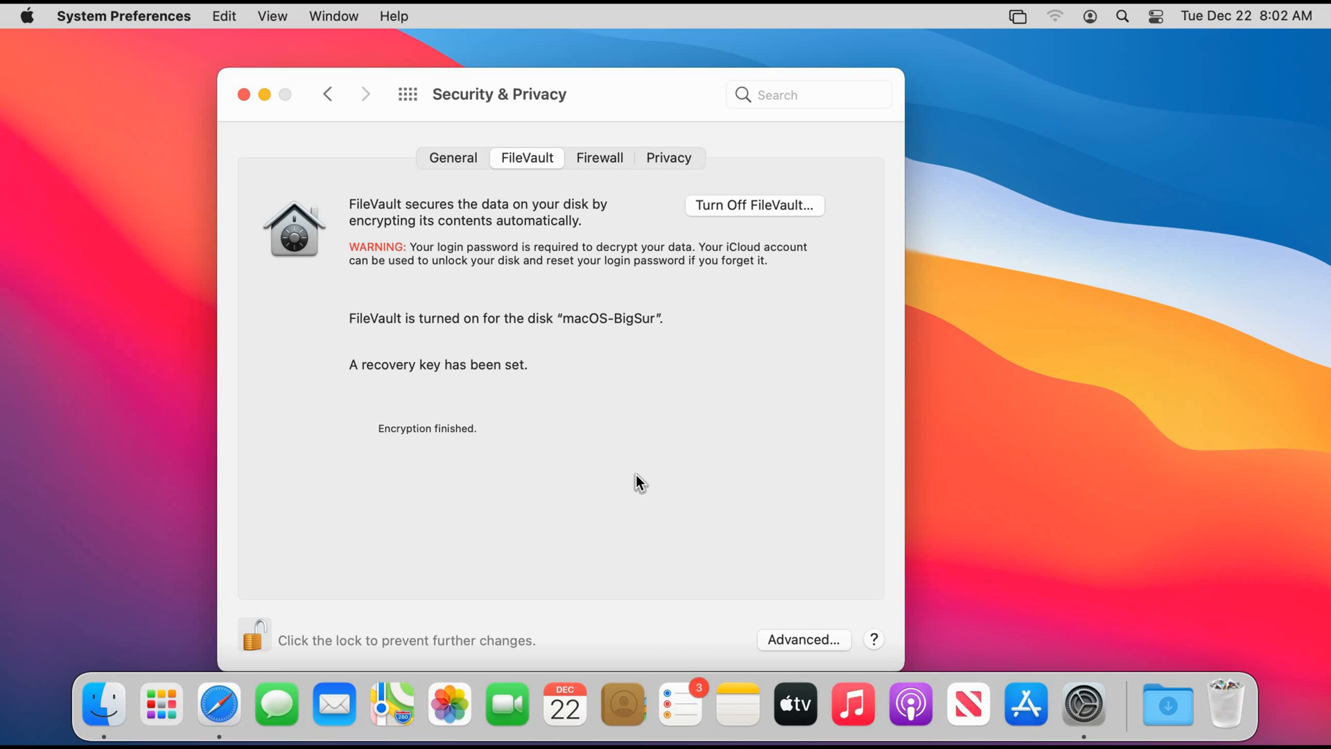
# - Begin FileVault setup again and choose 'Create a recovery key and do not use my iCloud account'
pyautogui.click(753, 204)
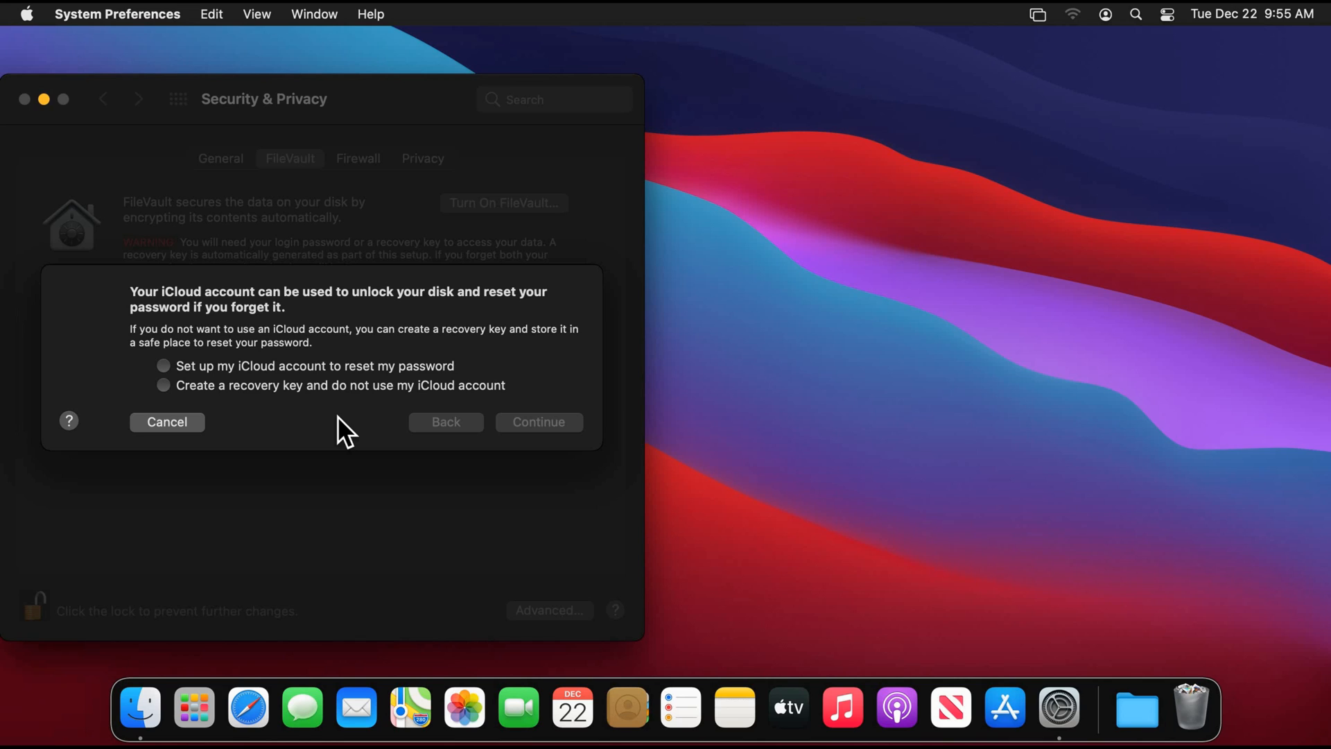
pyautogui.moveTo(303, 400)
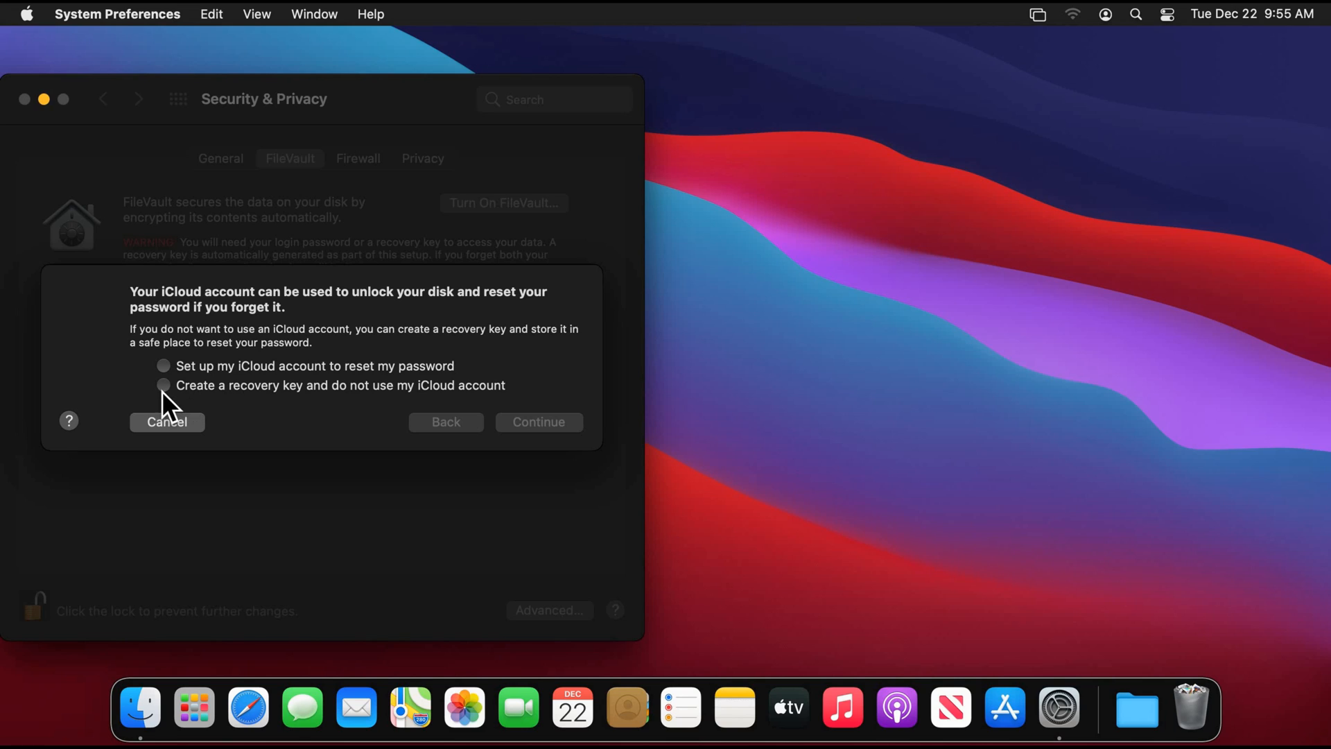
pyautogui.click(163, 385)
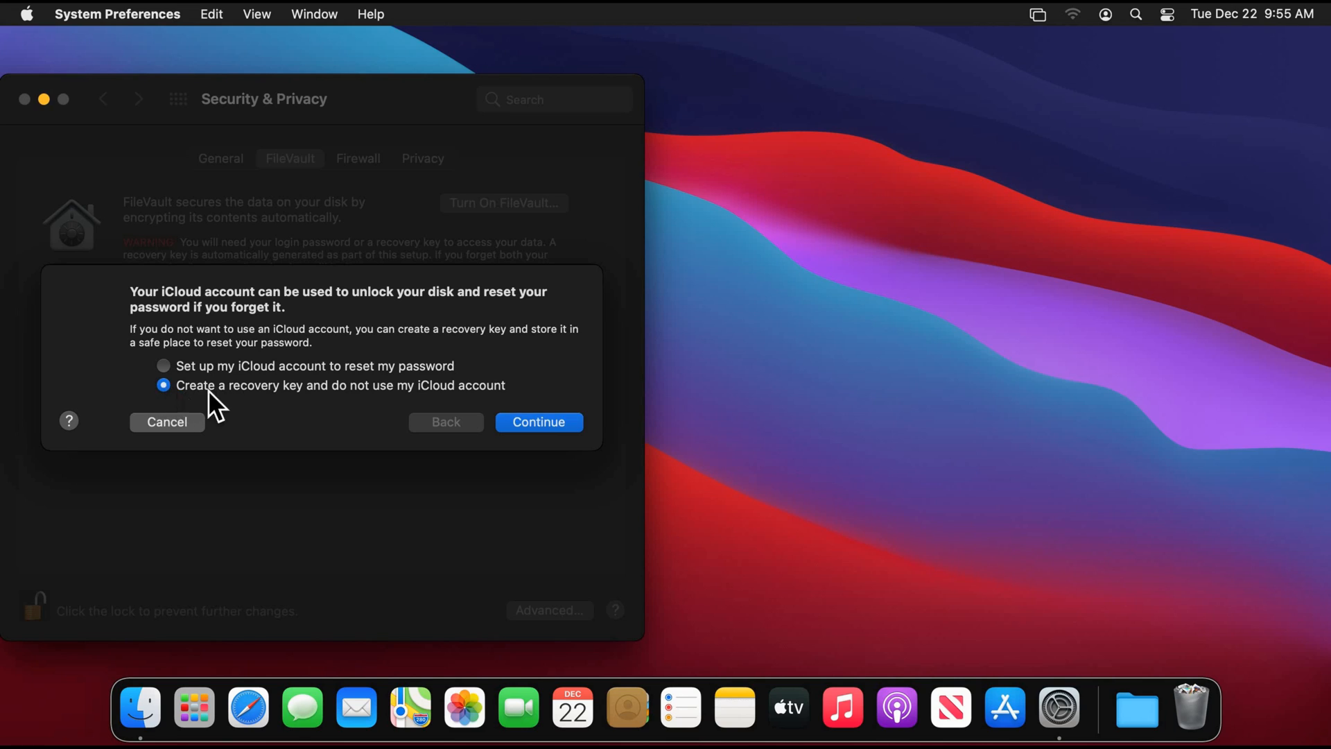
pyautogui.moveTo(292, 415)
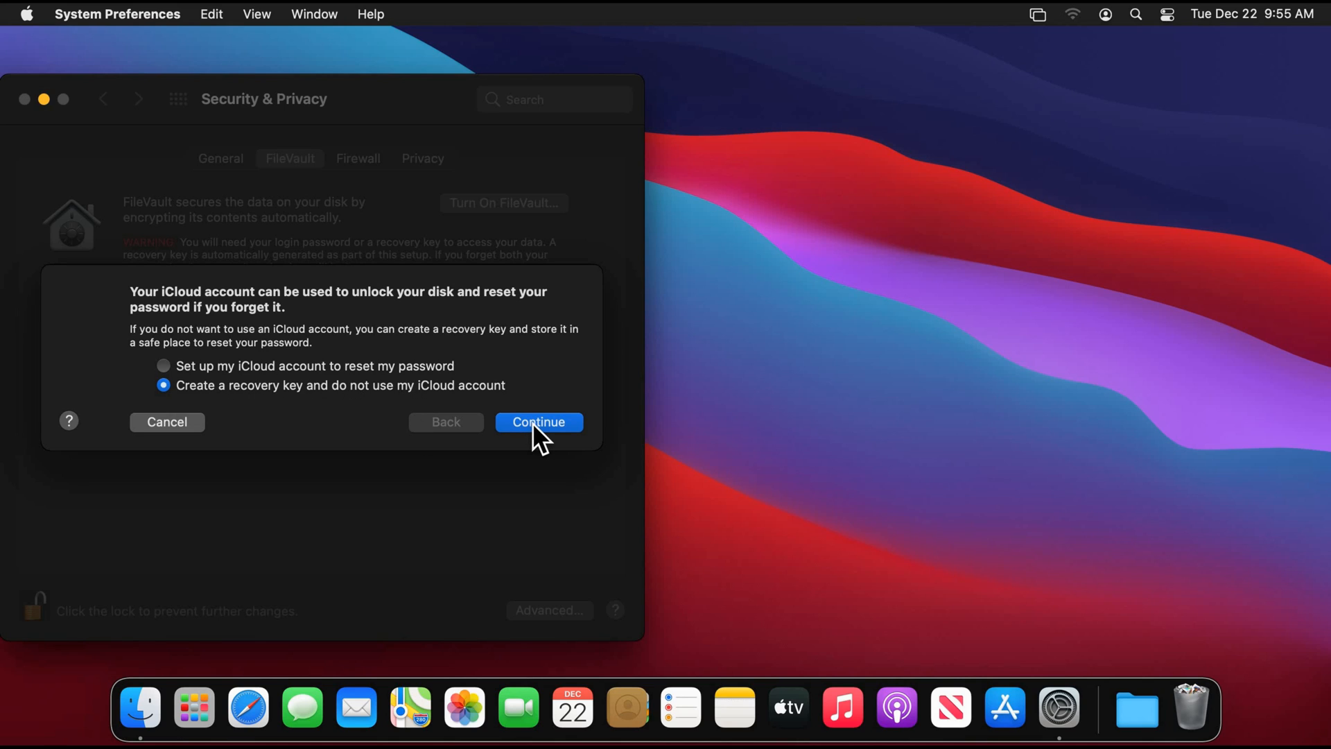
# - Continue past the recovery key screens so FileVault encryption finishes on the macOS Big Sur disk
pyautogui.click(538, 422)
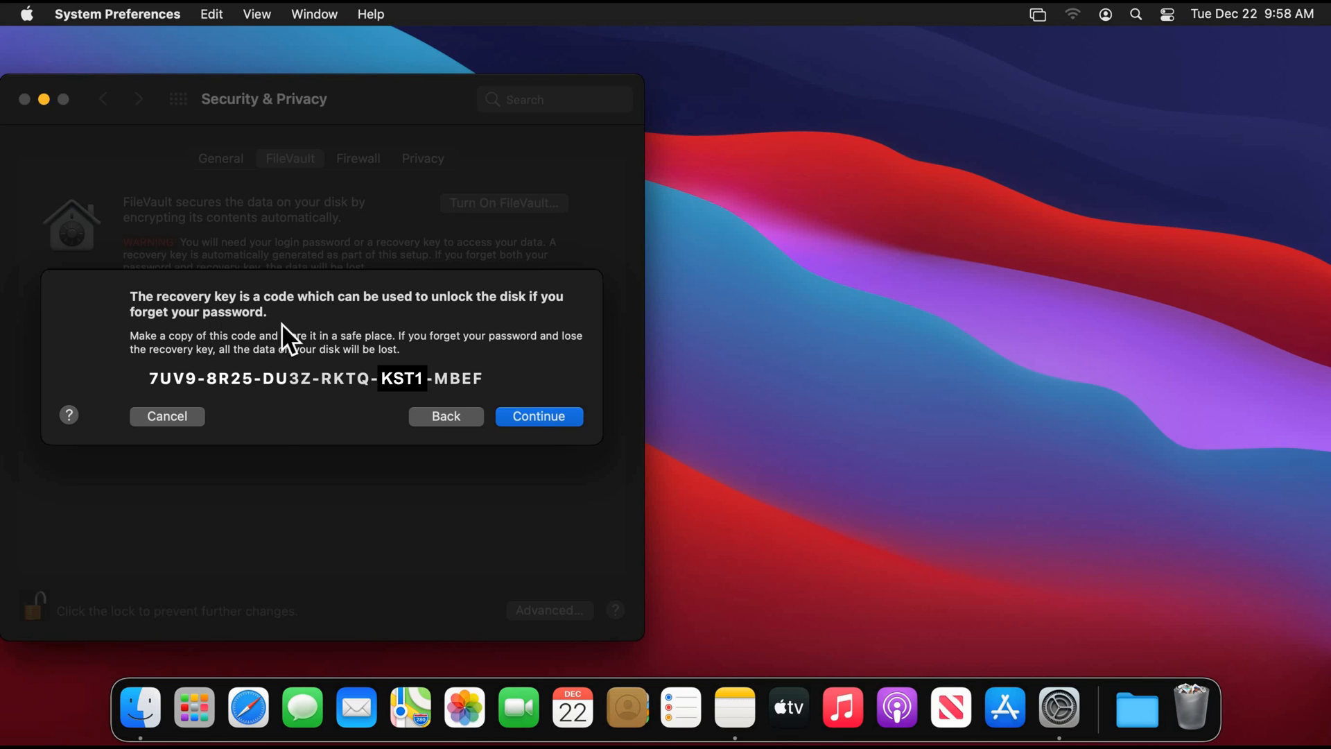
pyautogui.moveTo(280, 443)
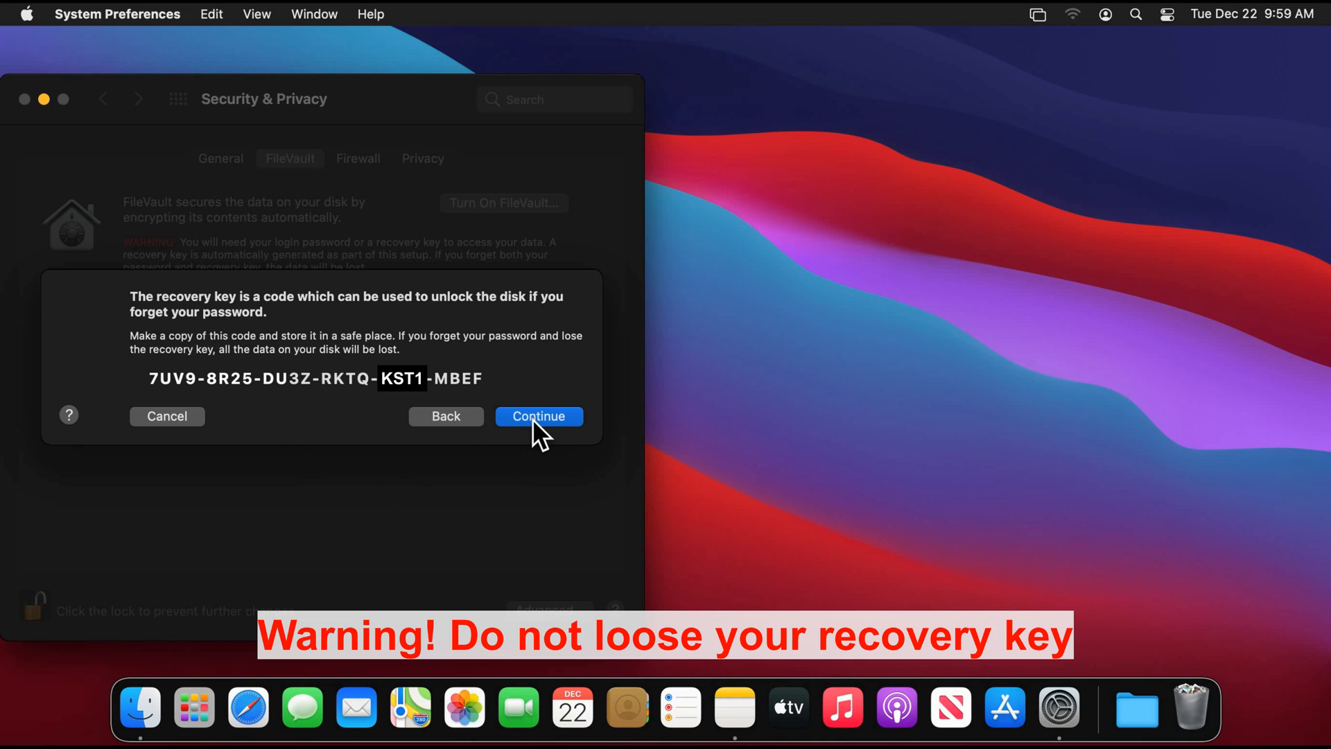
pyautogui.click(538, 416)
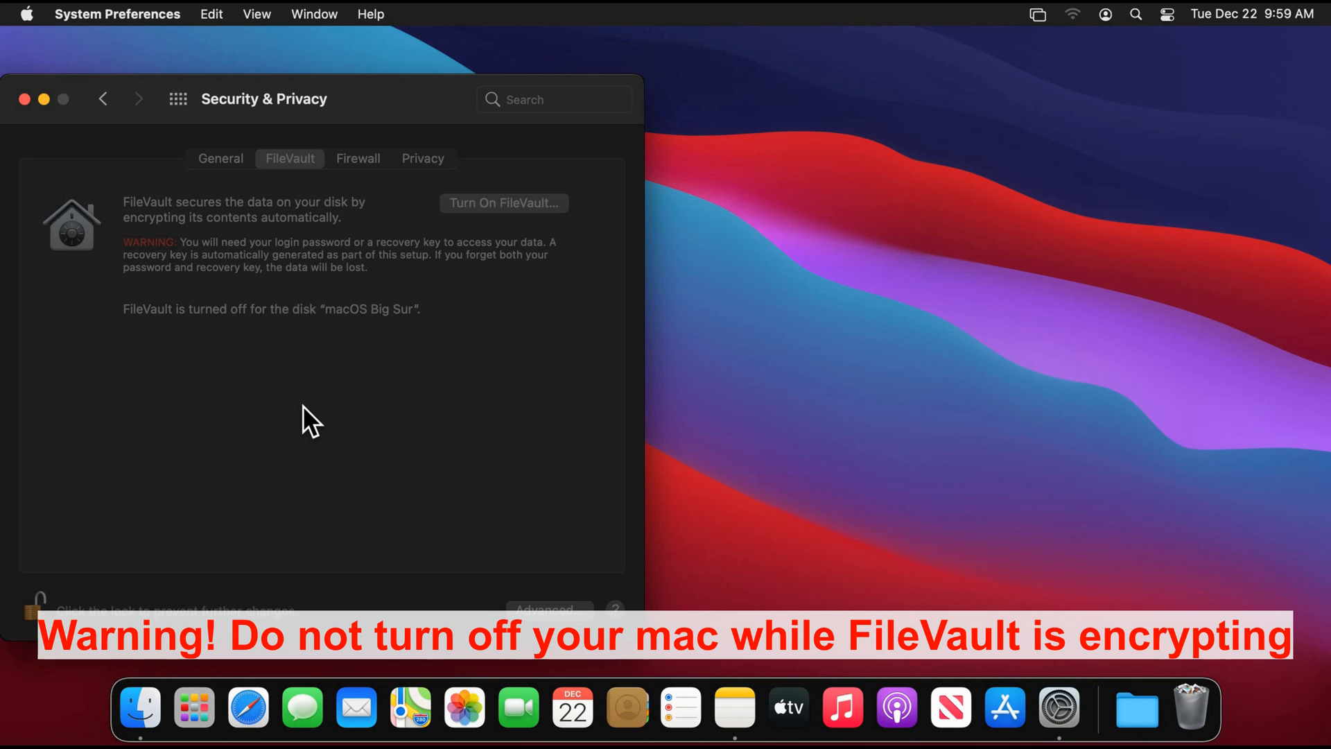
pyautogui.click(503, 203)
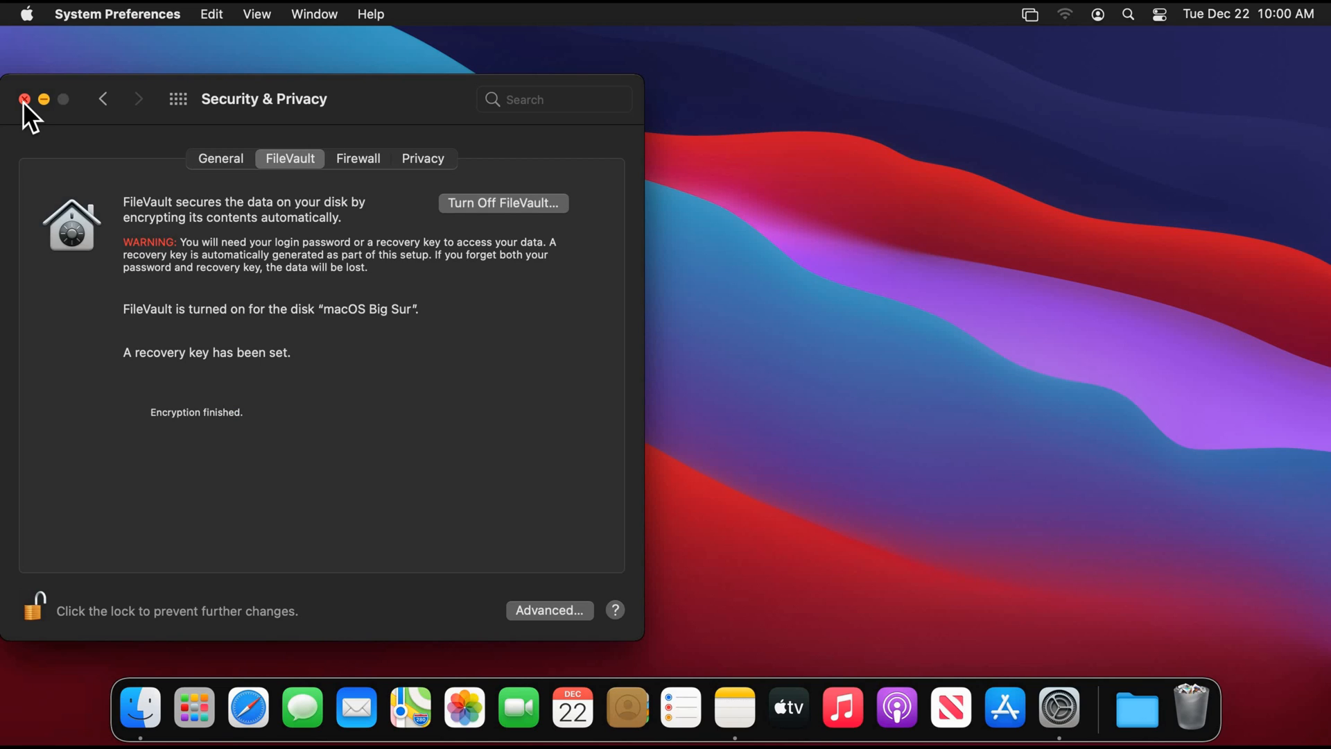
# - Close and reopen System Preferences to Security & Privacy, then bring up the unlock password prompt
pyautogui.click(23, 99)
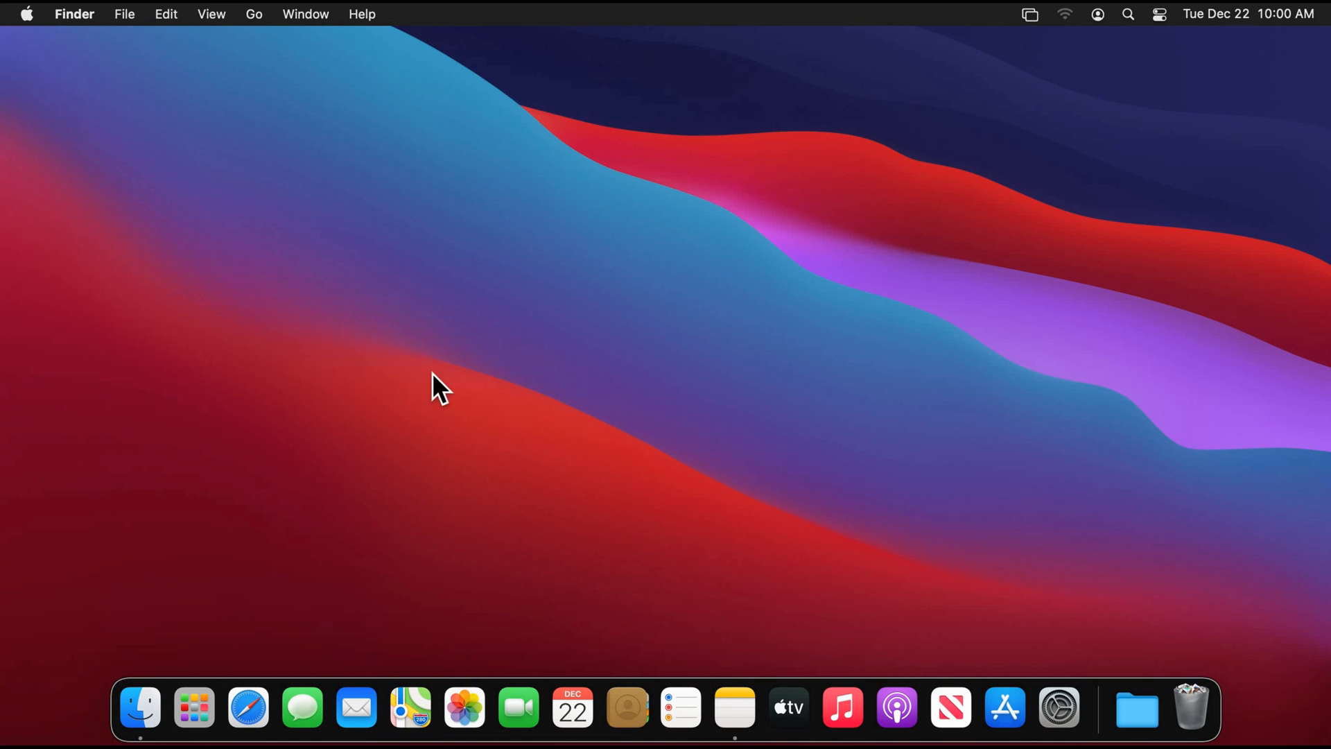
pyautogui.click(1059, 706)
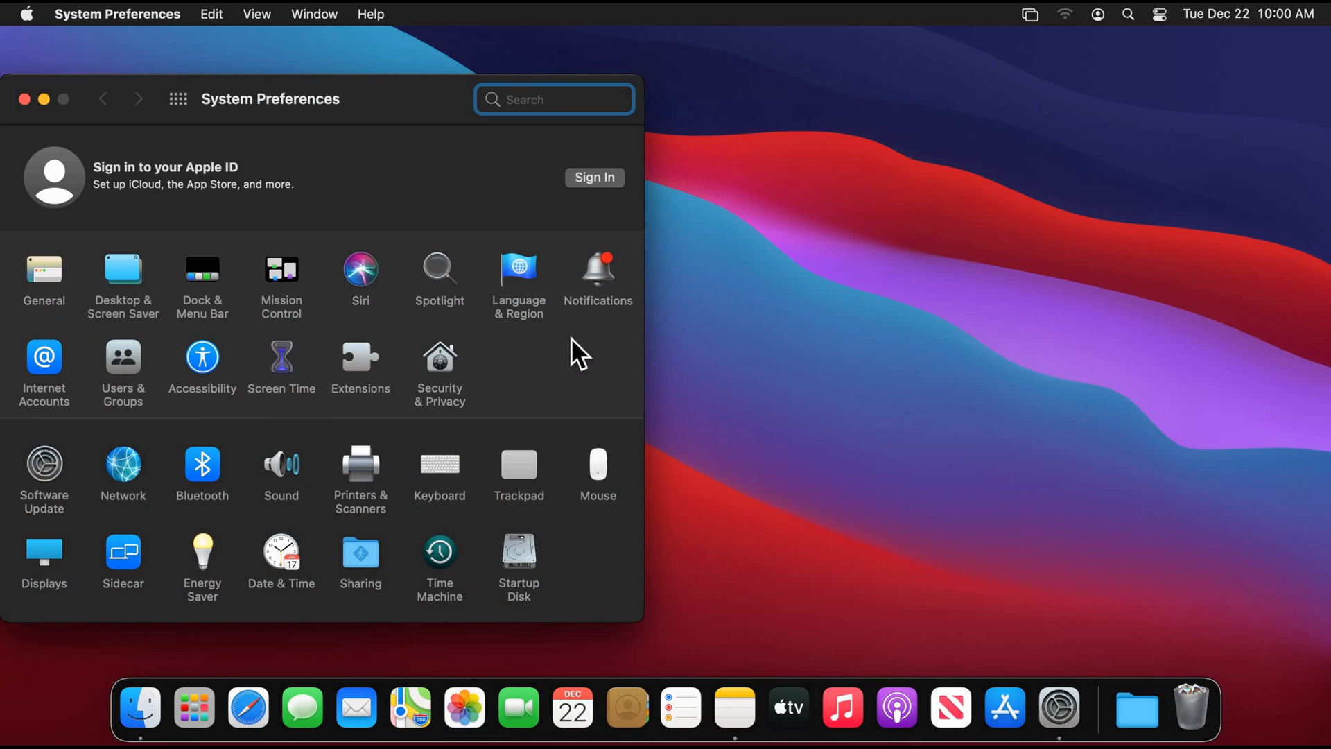
pyautogui.moveTo(638, 387)
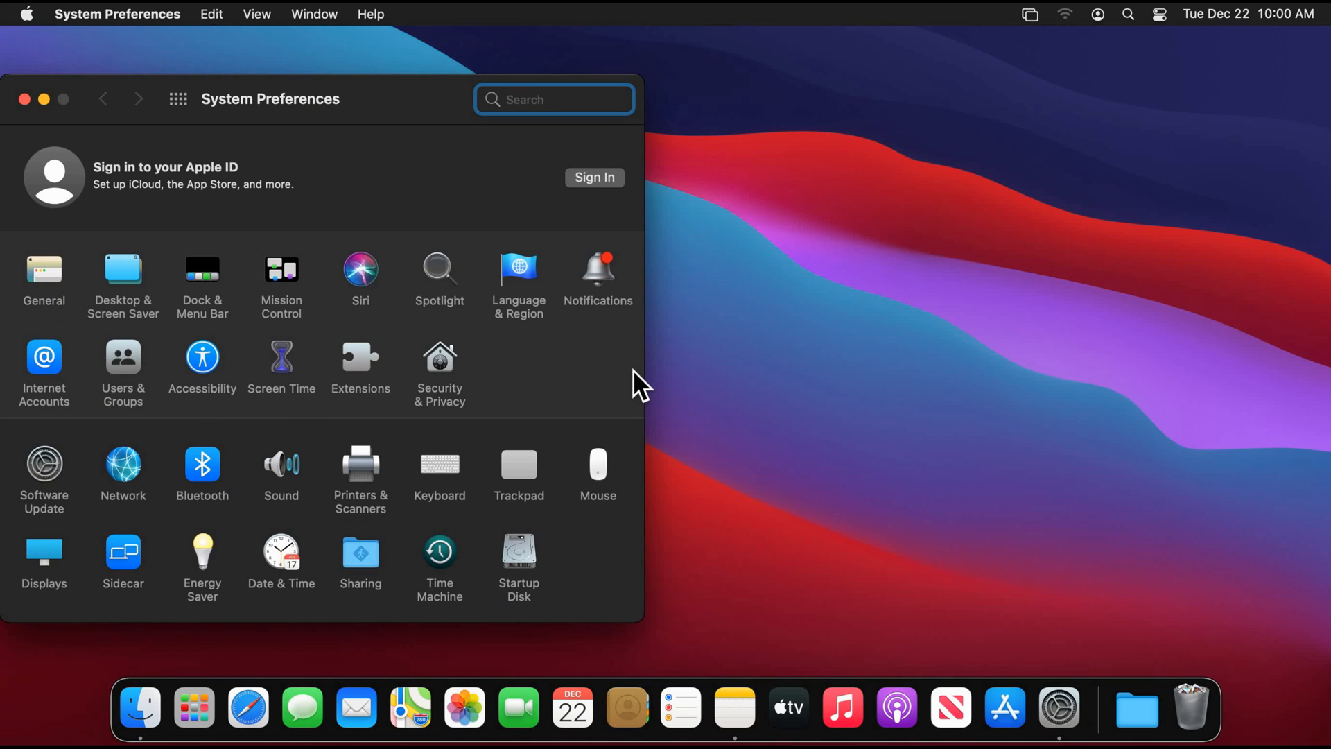
pyautogui.click(440, 356)
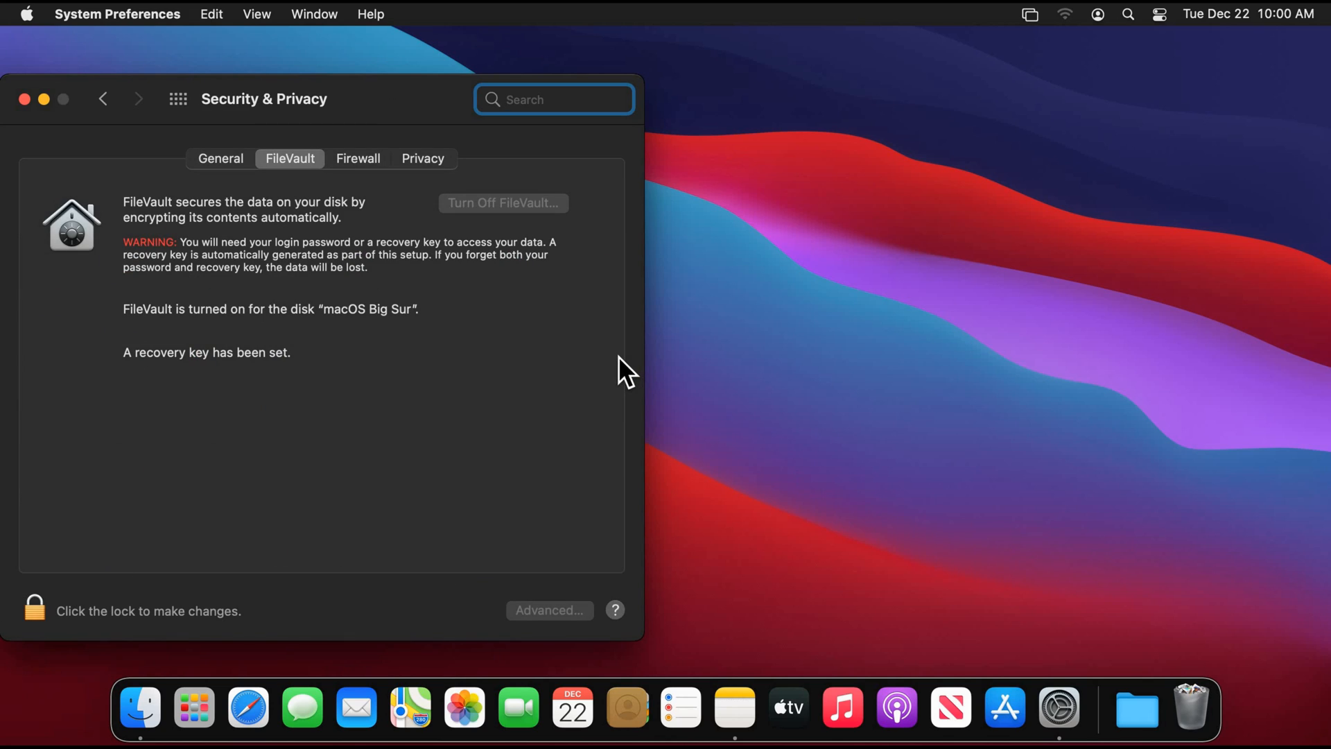
pyautogui.moveTo(136, 594)
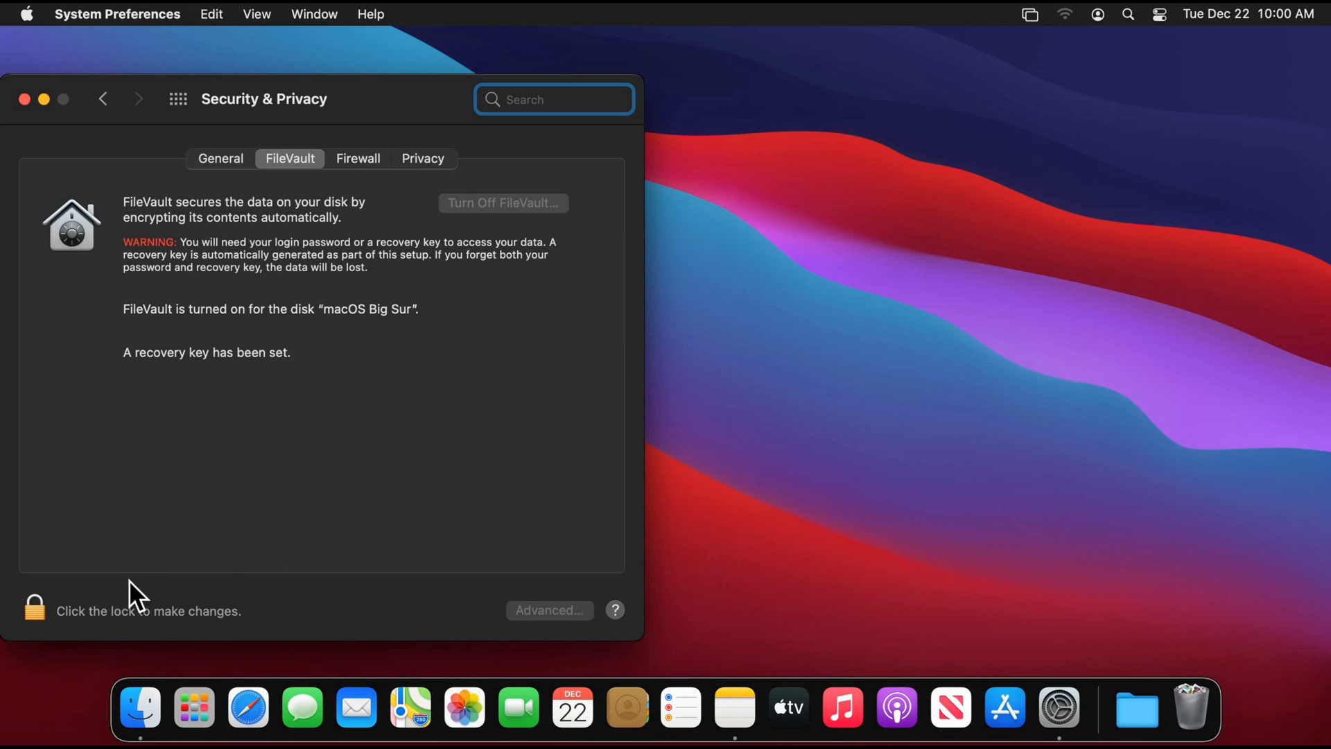
pyautogui.click(35, 607)
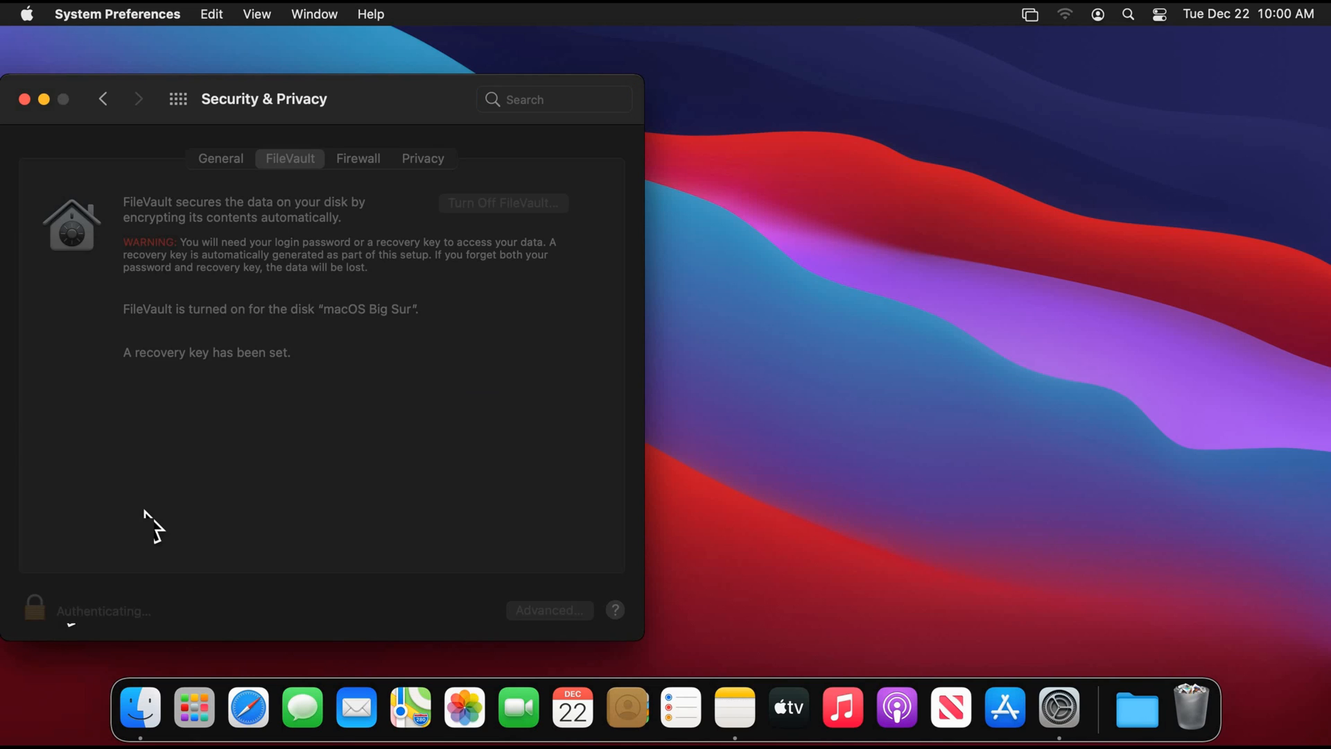
pyautogui.click(34, 604)
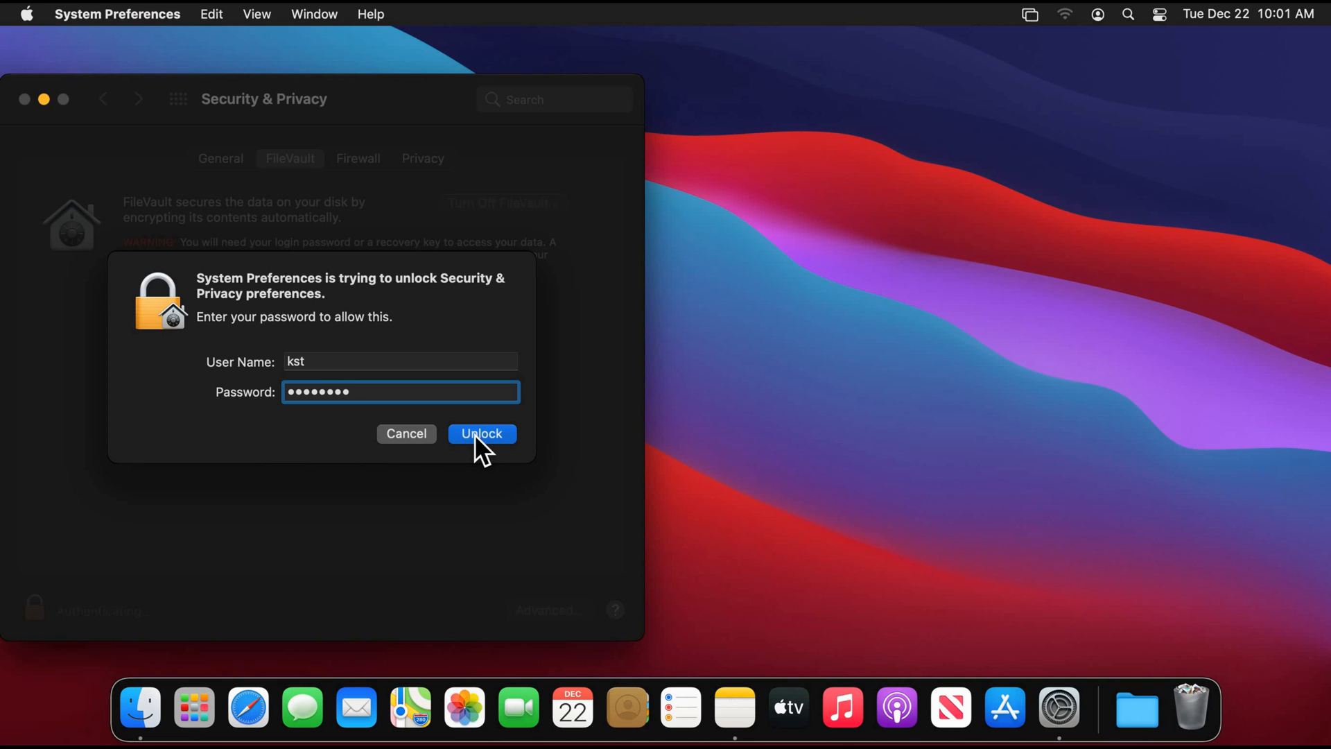
# - Unlock the settings and turn FileVault off, starting decryption of the macOS Big Sur disk
pyautogui.click(483, 433)
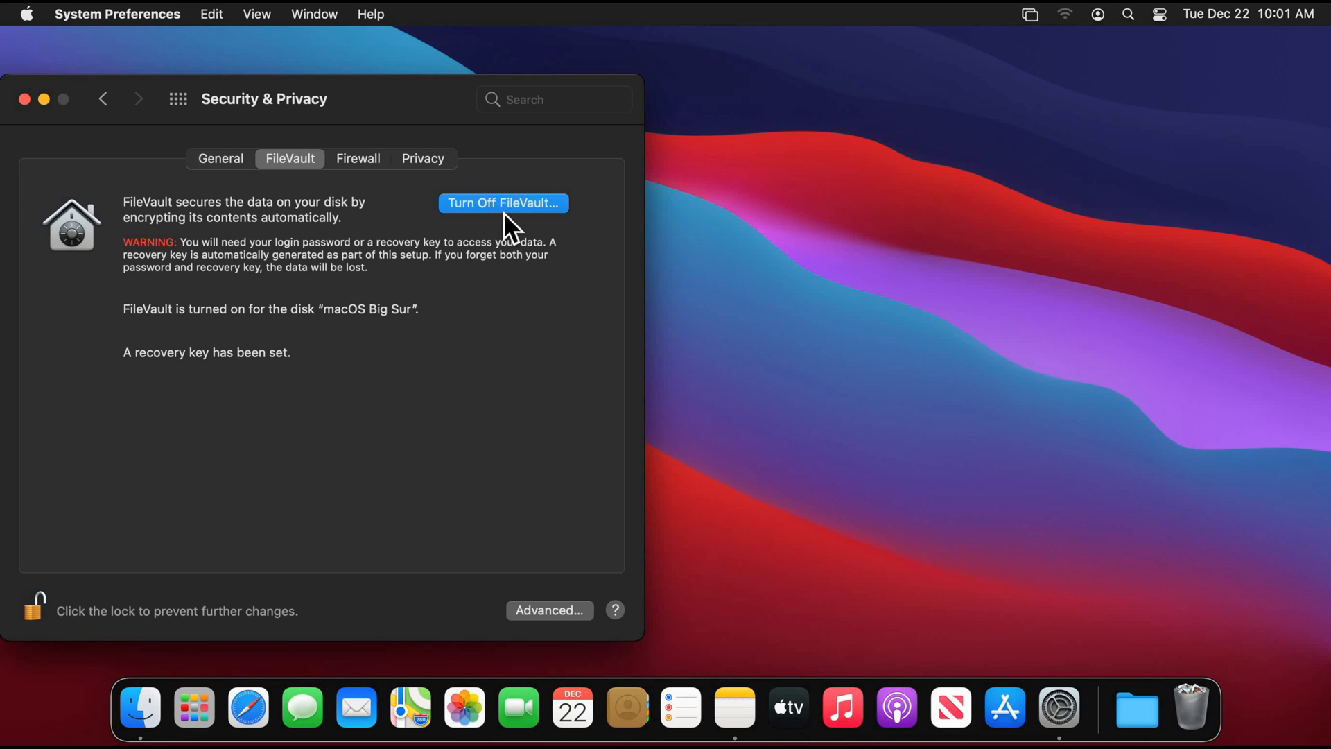
pyautogui.click(502, 203)
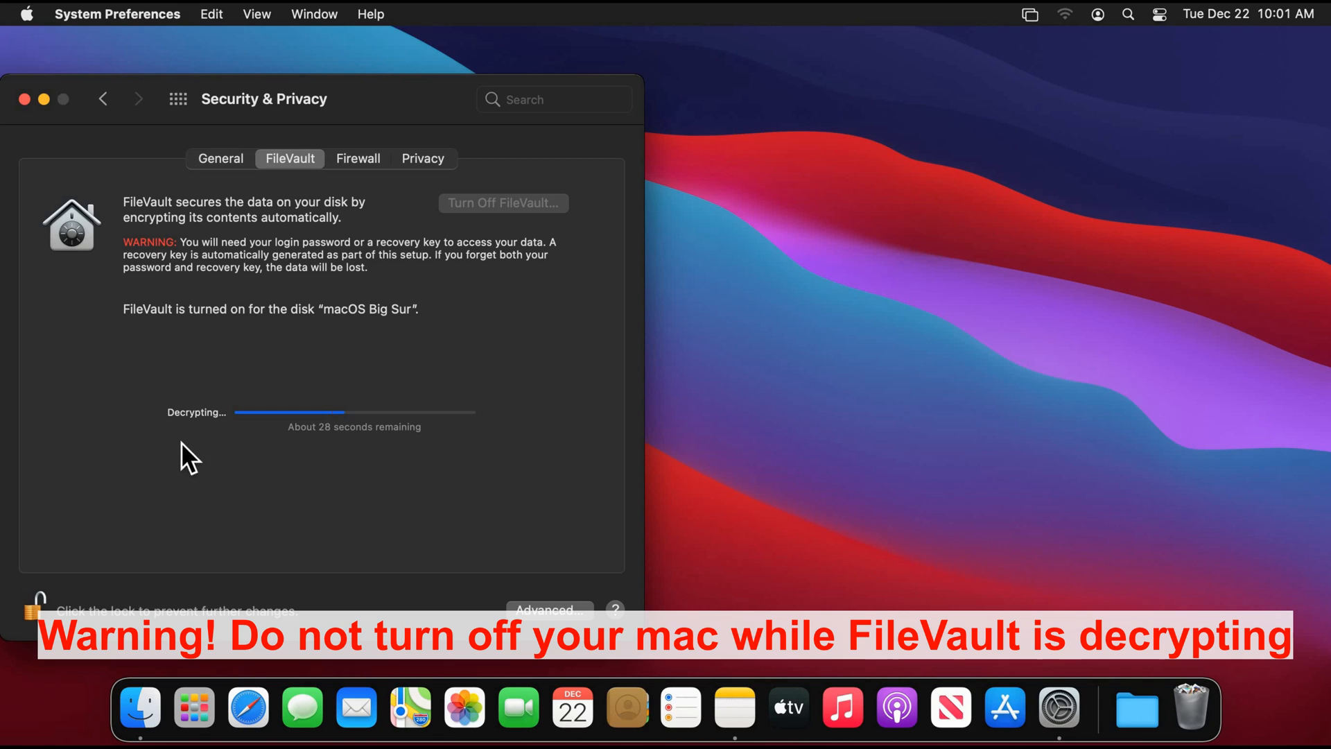
pyautogui.moveTo(185, 450)
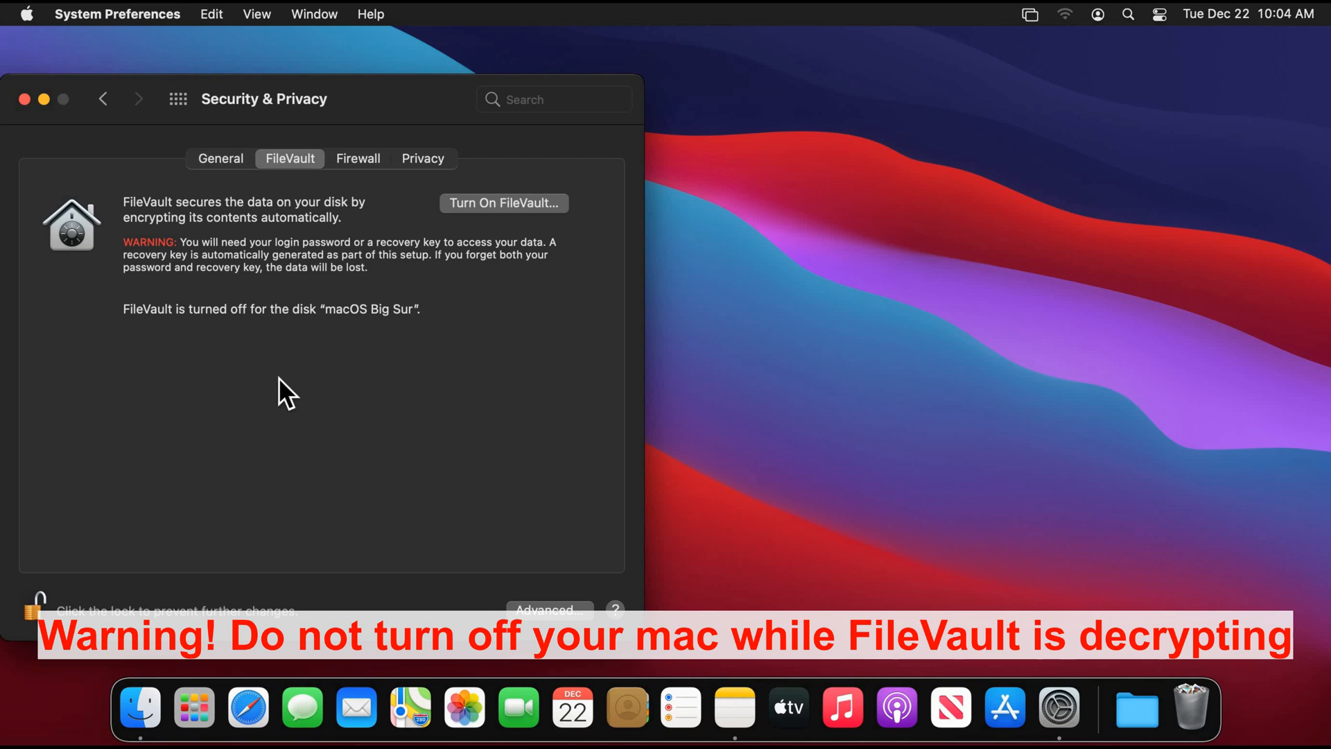
pyautogui.moveTo(163, 375)
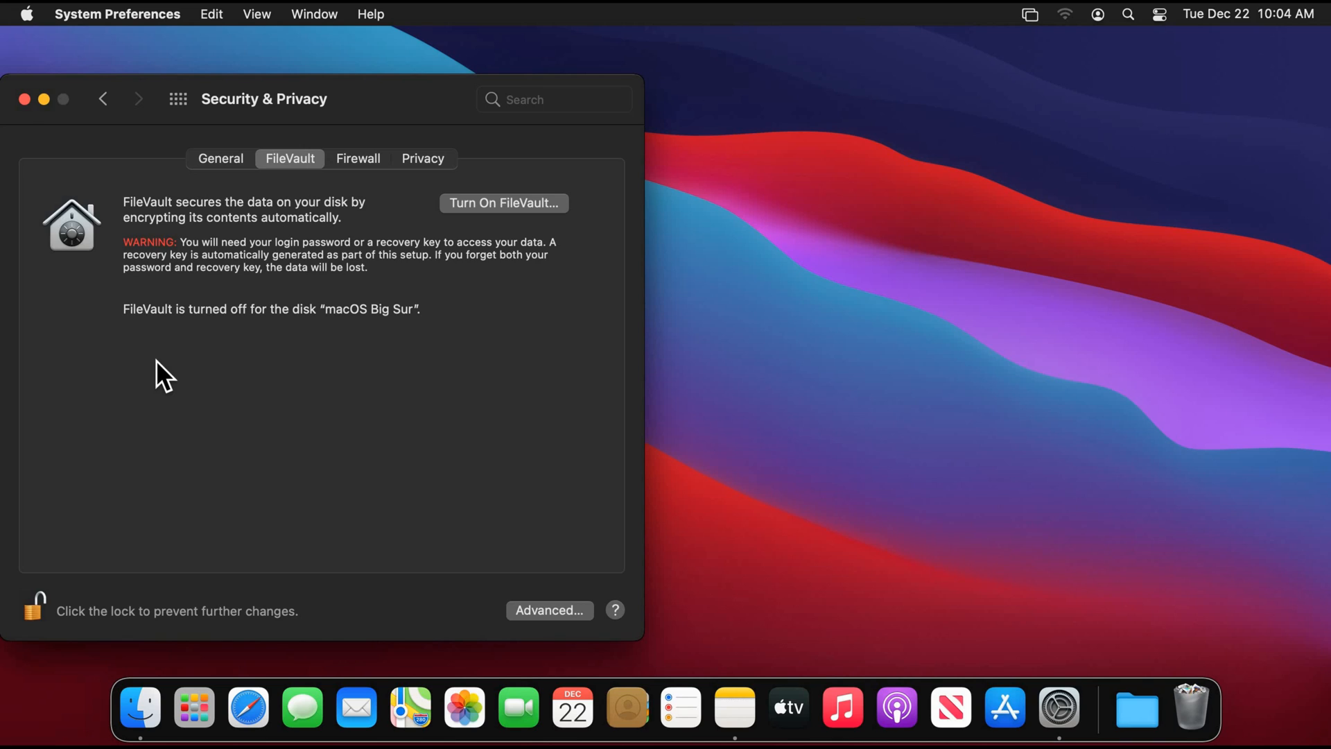
pyautogui.moveTo(154, 355)
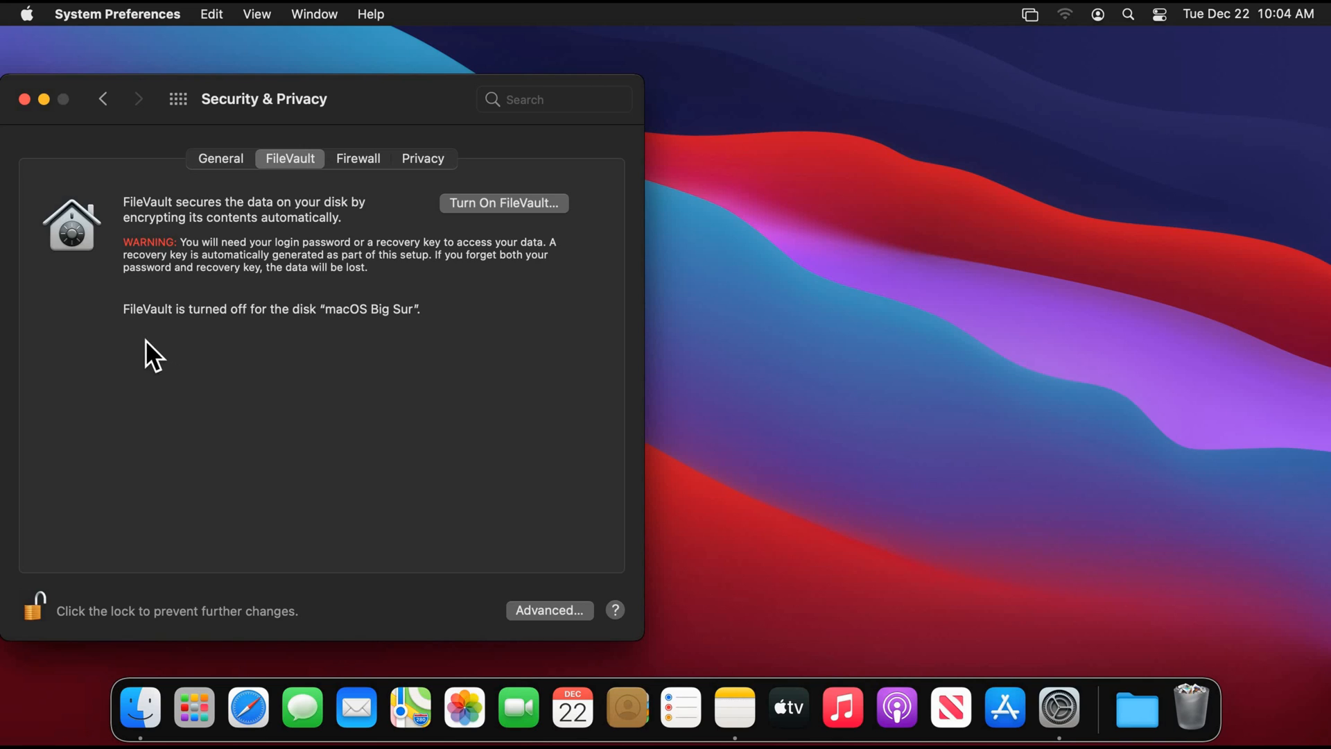
pyautogui.moveTo(285, 336)
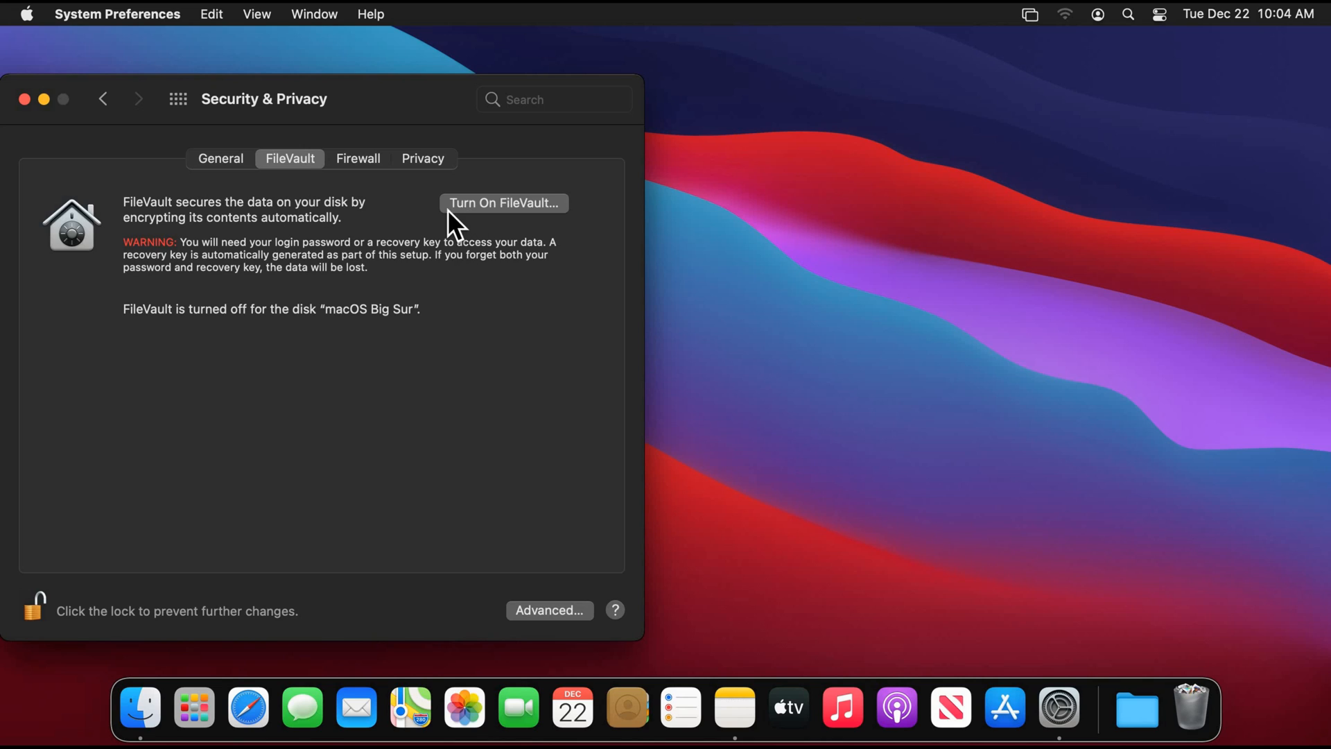
pyautogui.moveTo(549, 245)
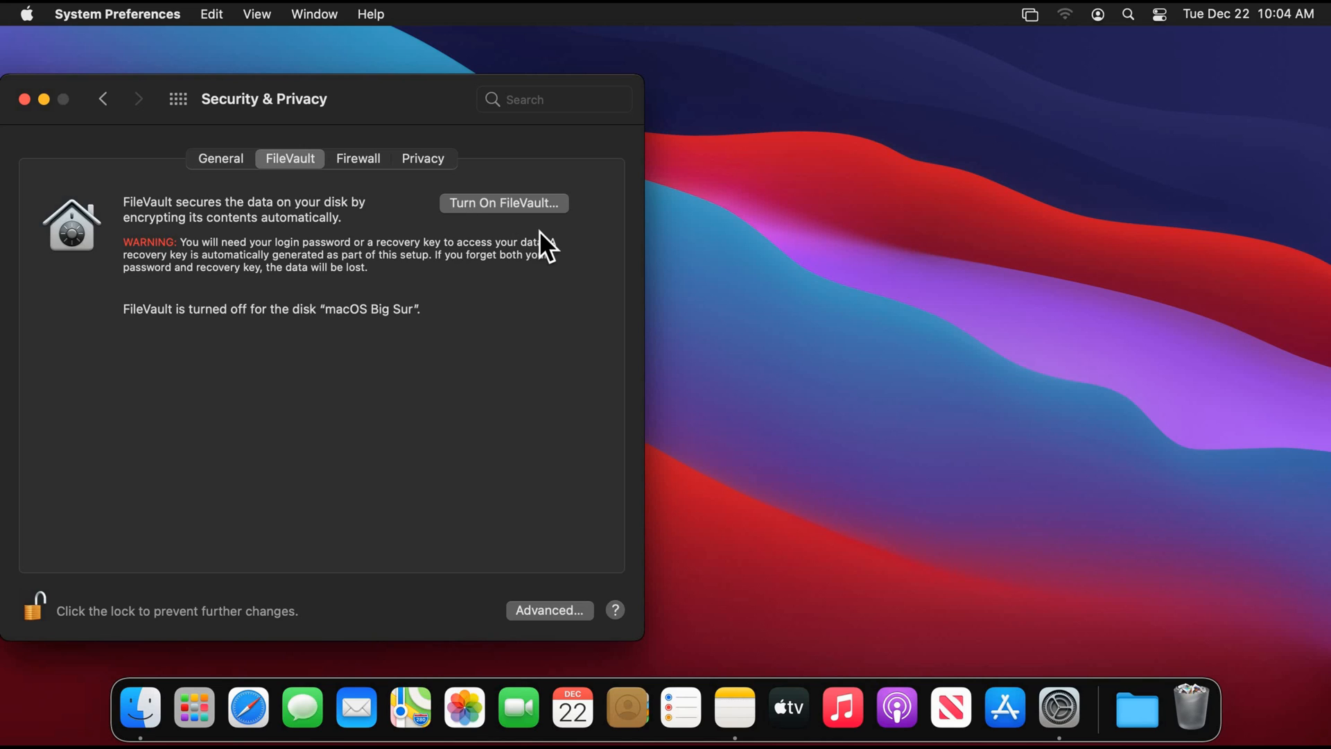
pyautogui.moveTo(400, 408)
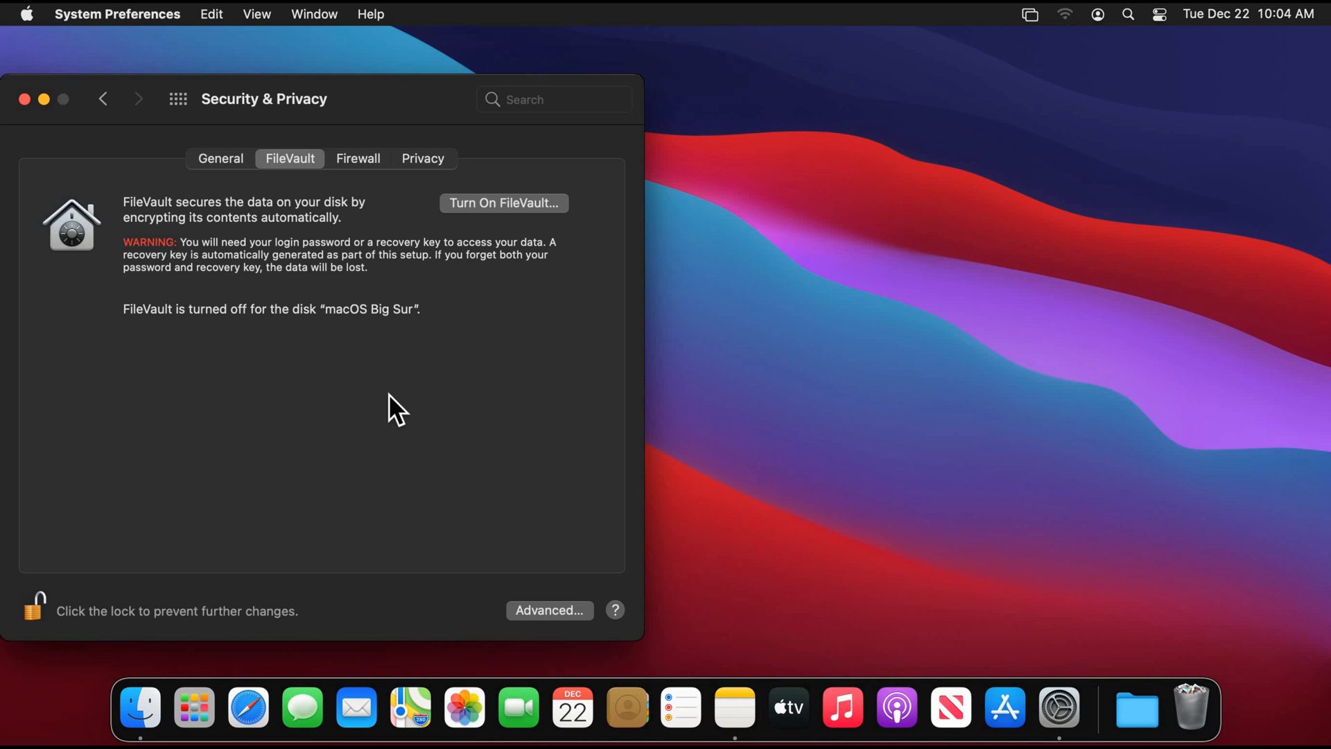